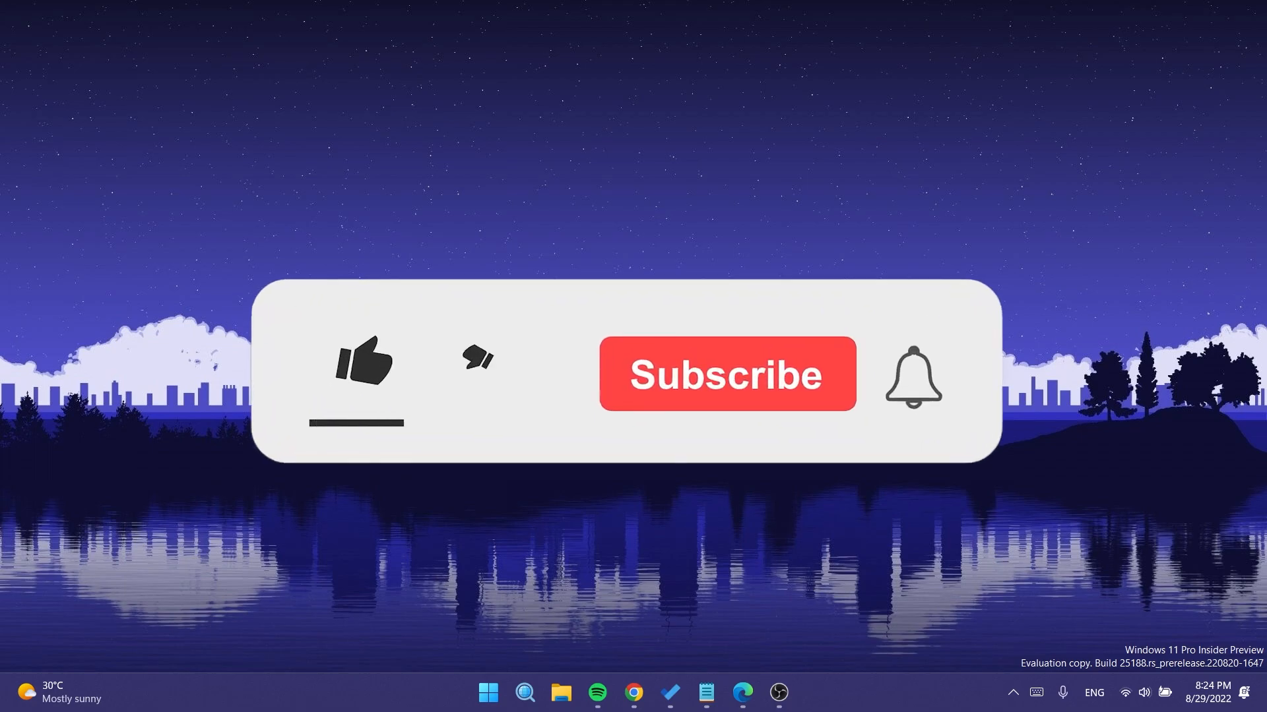
# Show the Details process list and bring up chrome.exe's actions with its ordinary Create dump file entry.
pyautogui.click(365, 372)
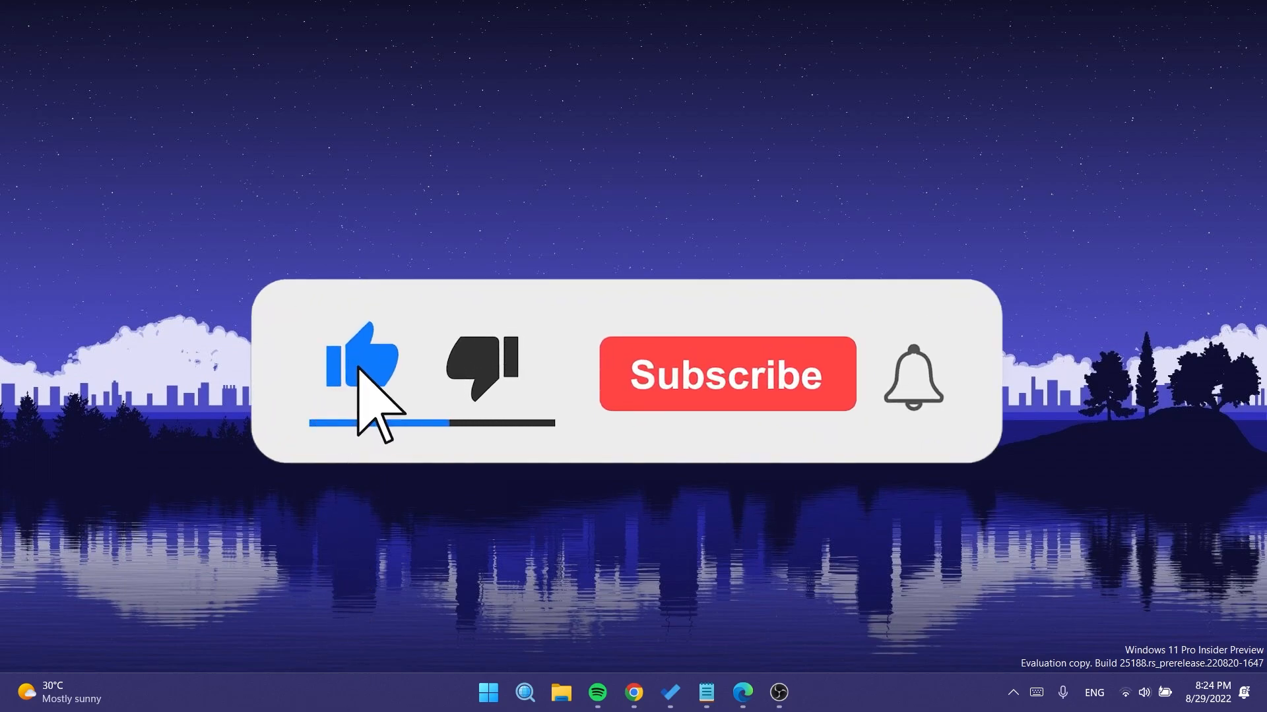
pyautogui.click(726, 373)
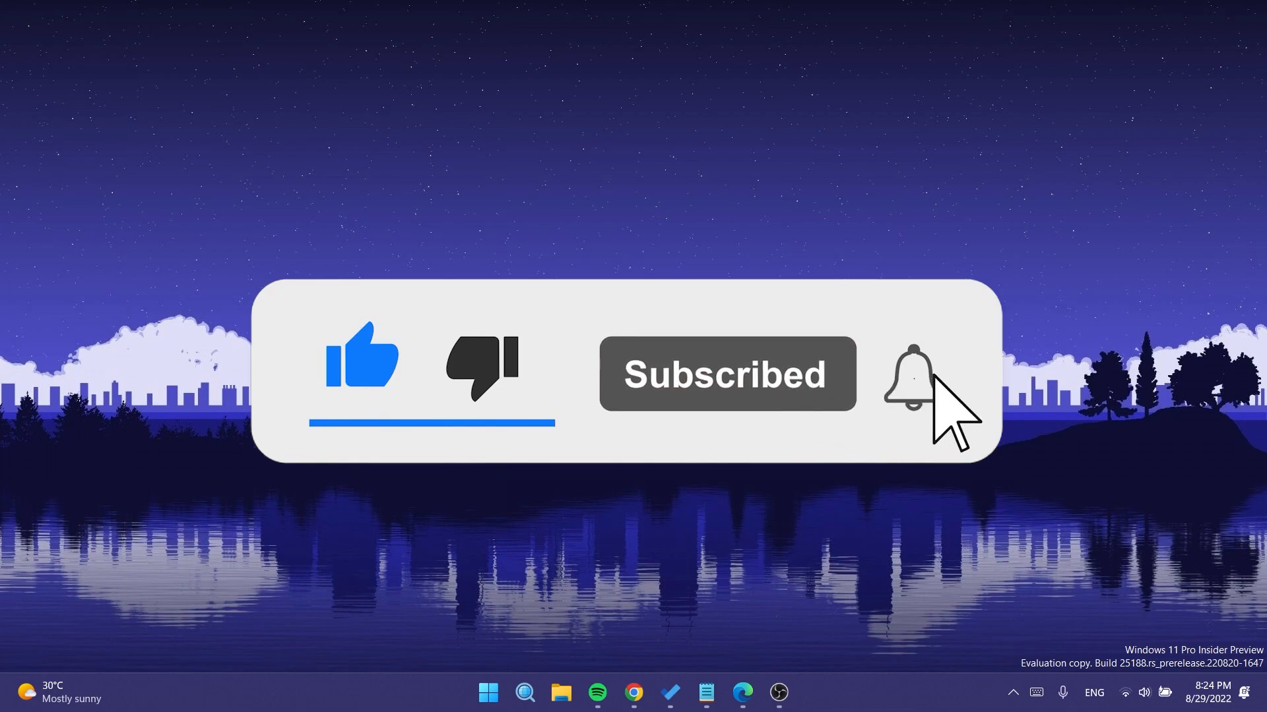
pyautogui.click(917, 374)
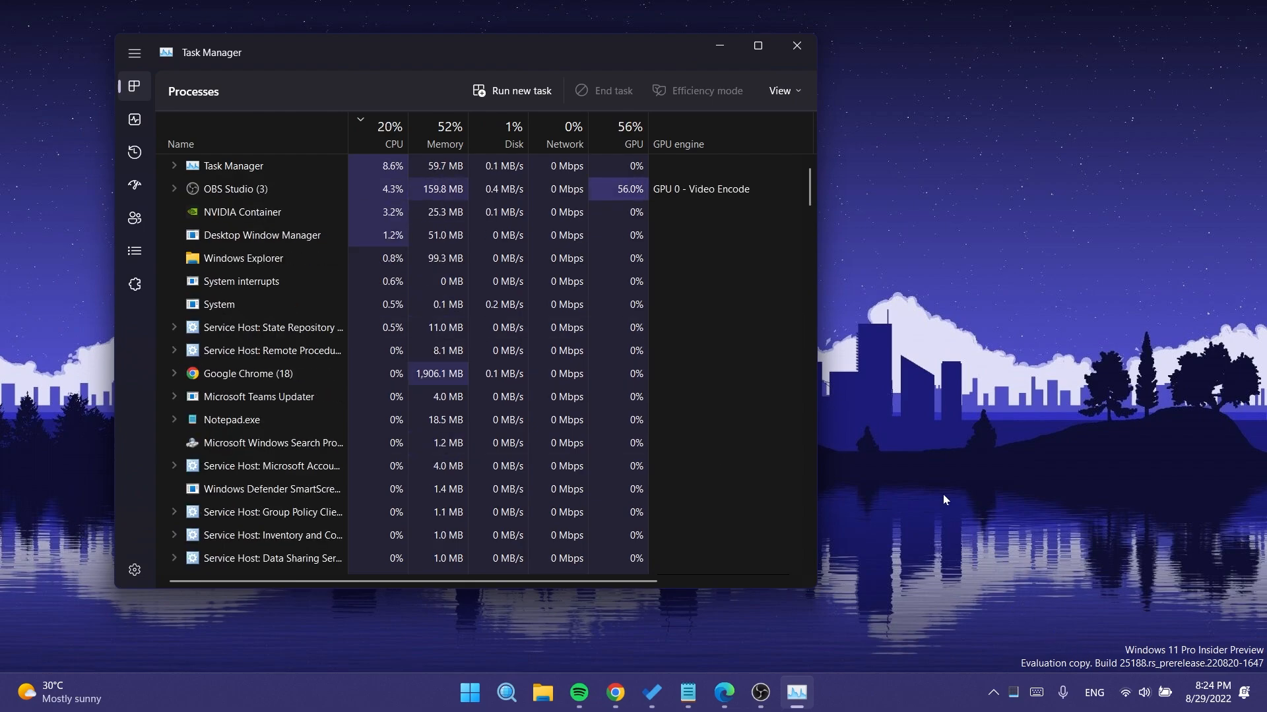
pyautogui.click(134, 250)
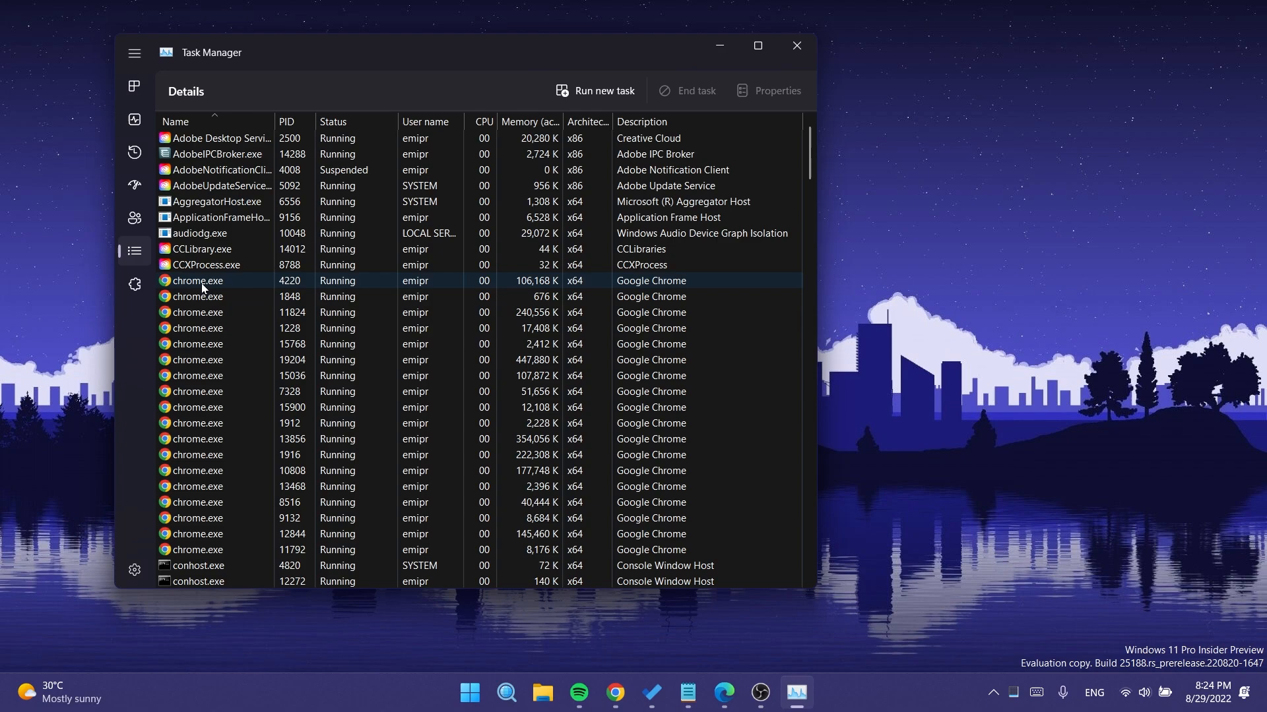
pyautogui.rightClick(202, 280)
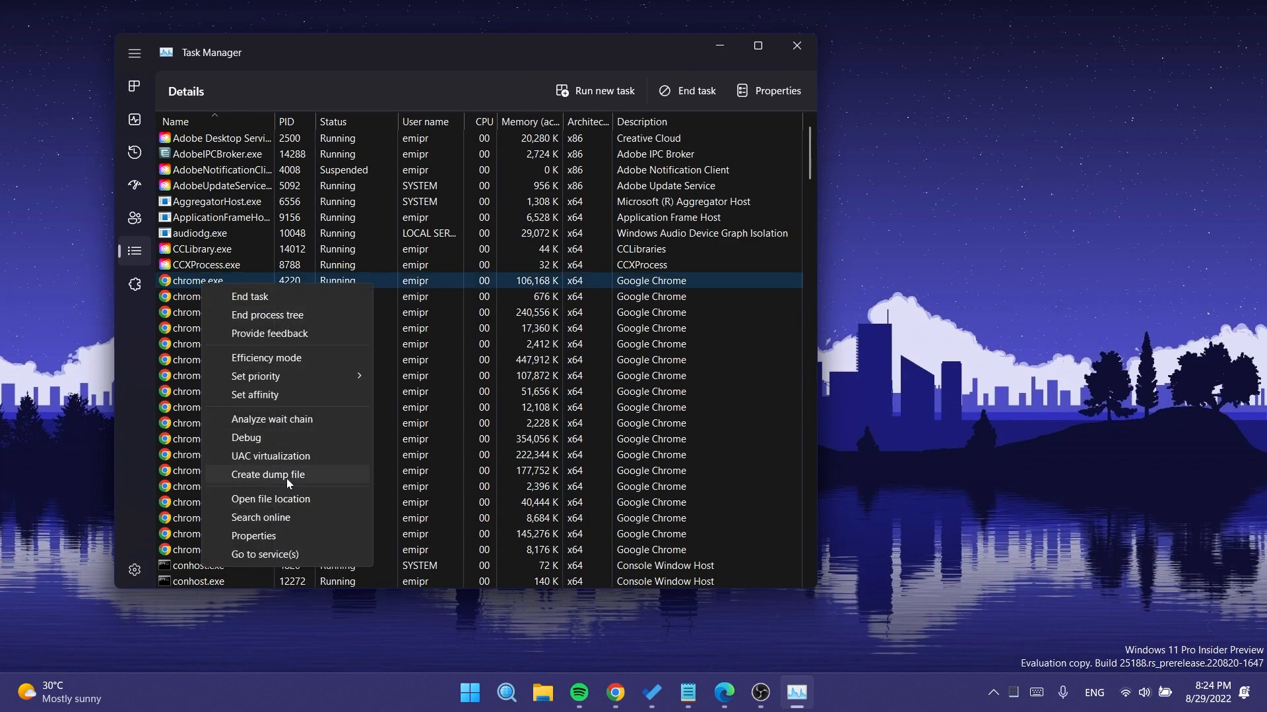
pyautogui.moveTo(190, 24)
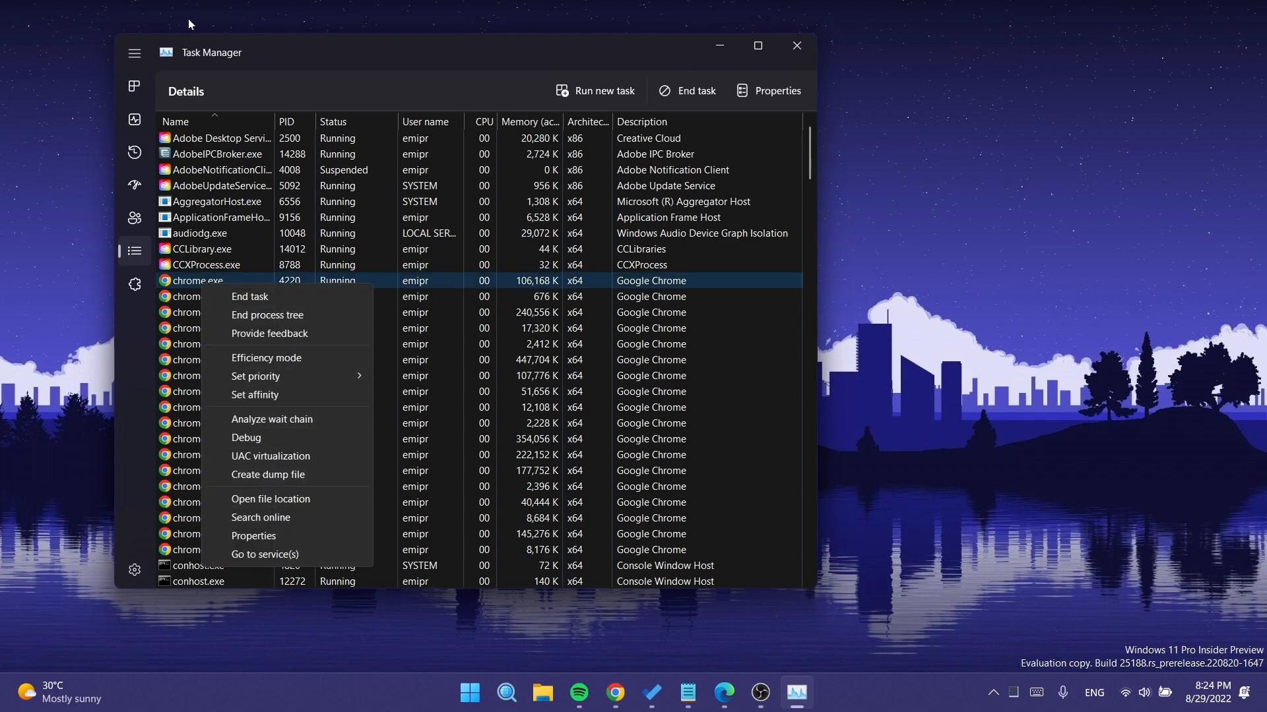
pyautogui.moveTo(268, 474)
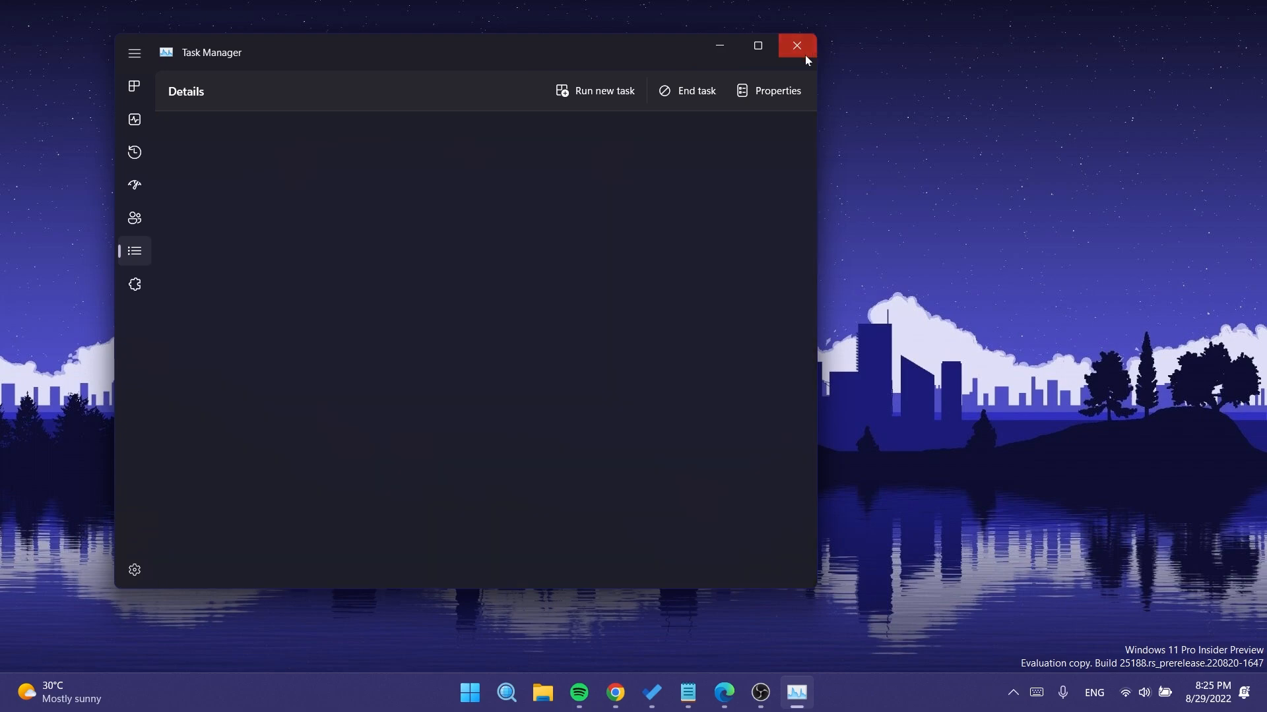
# Close Task Manager, leaving the browser's ViVeTool releases page with v0.3.1 available.
pyautogui.click(795, 45)
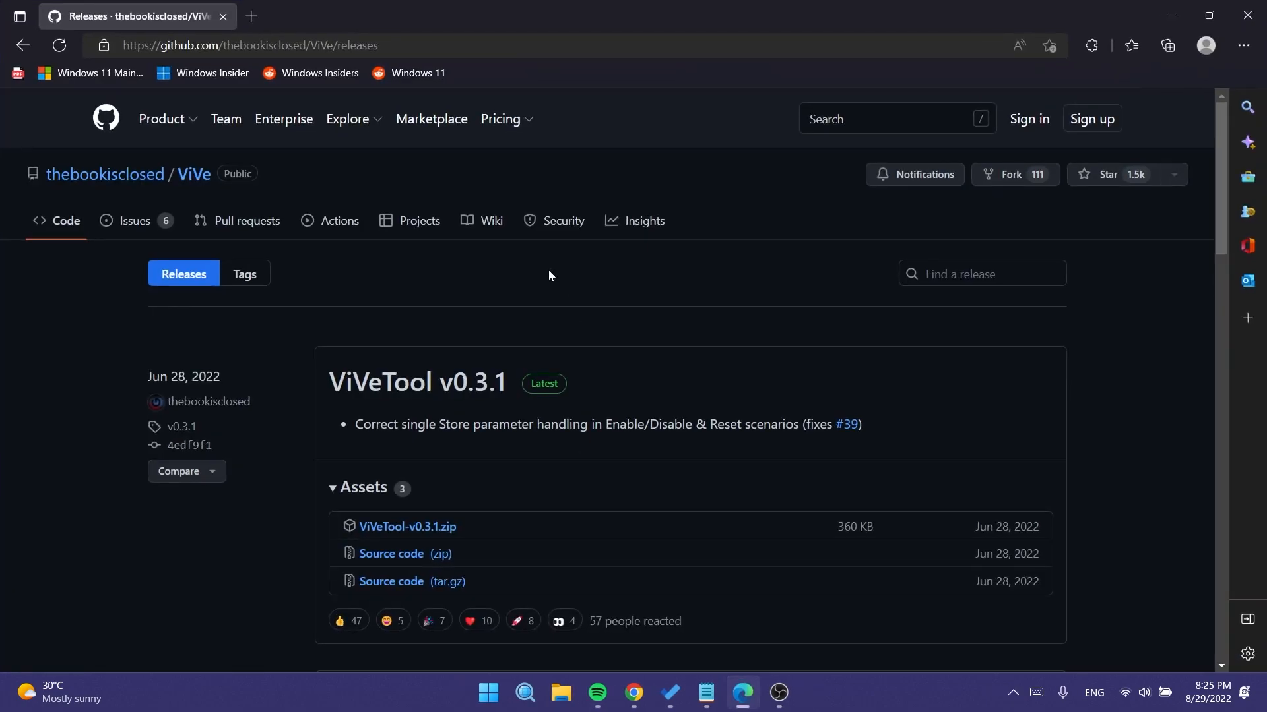
pyautogui.moveTo(535, 274)
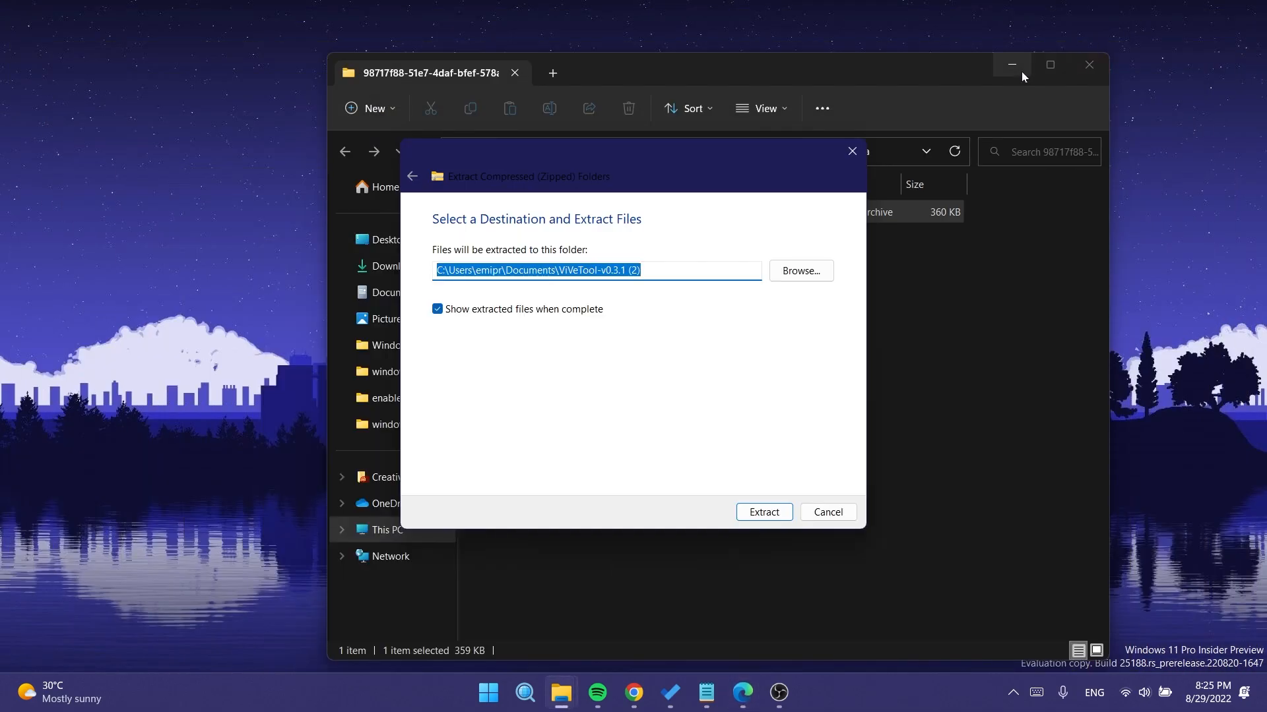
pyautogui.moveTo(1089, 65)
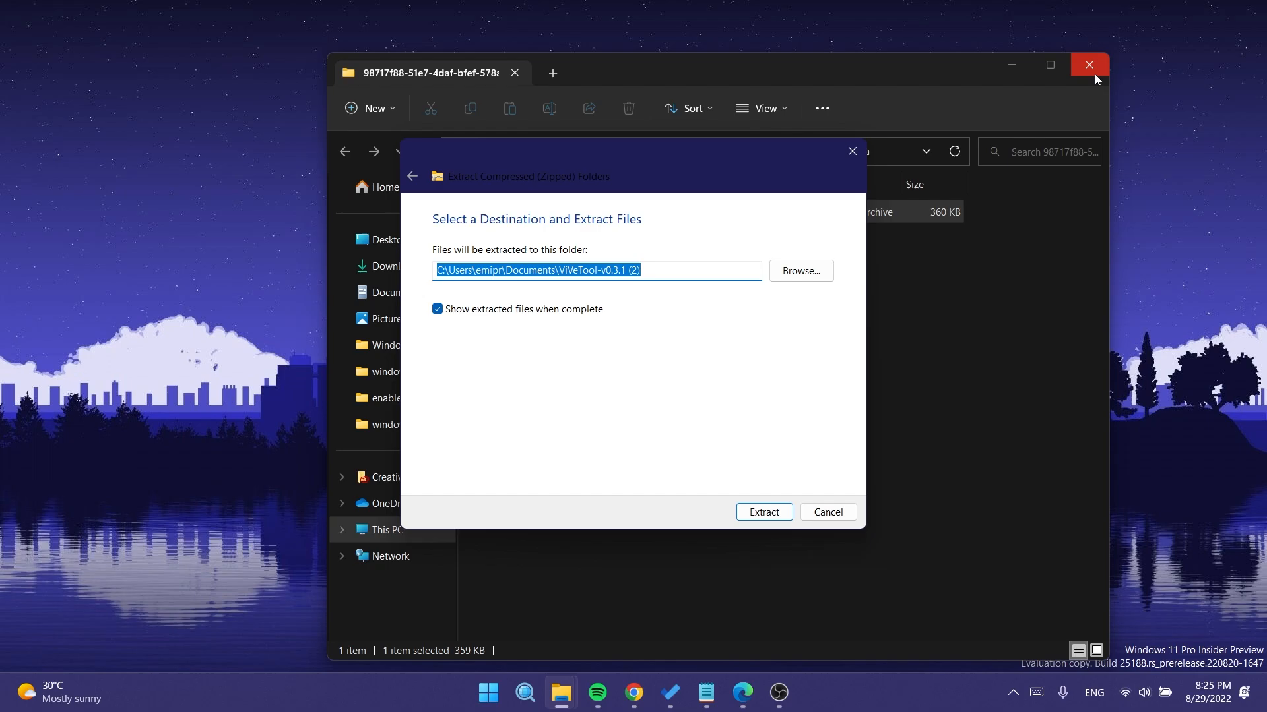
# Choose C:\Windows\System32 as the extraction destination for the ViVeTool zip.
pyautogui.click(800, 270)
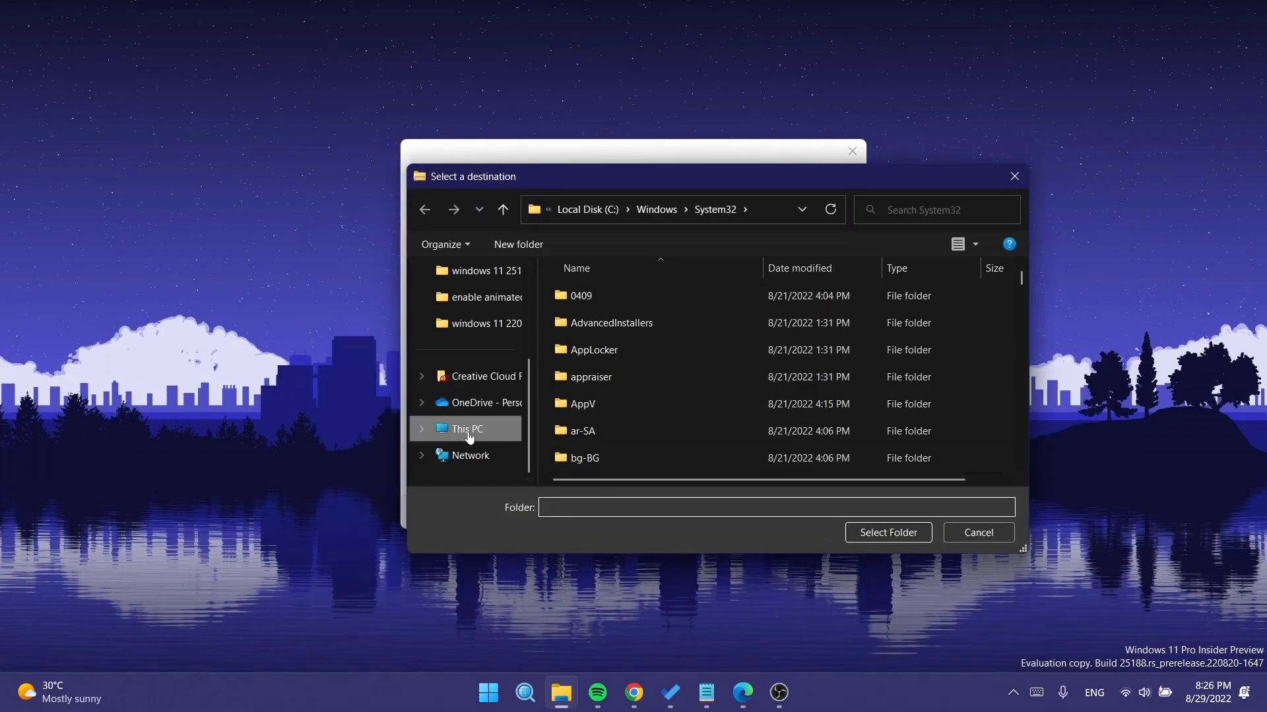
pyautogui.click(501, 210)
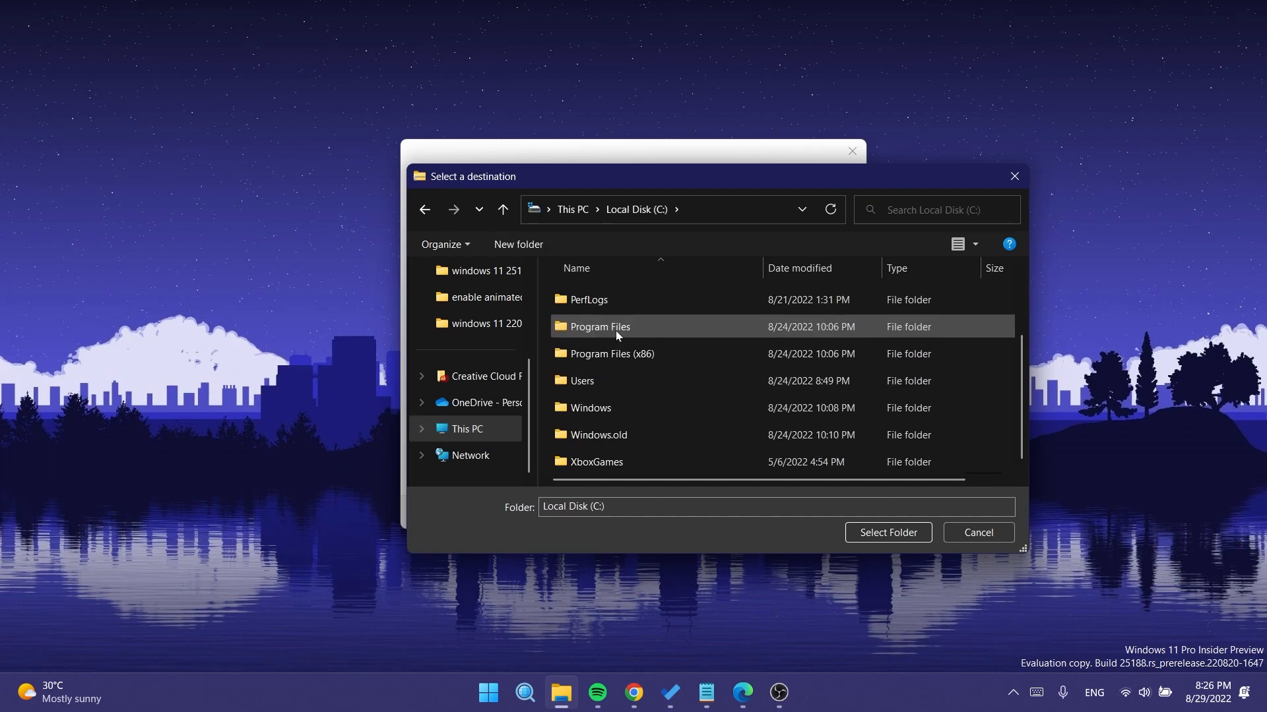
pyautogui.doubleClick(588, 408)
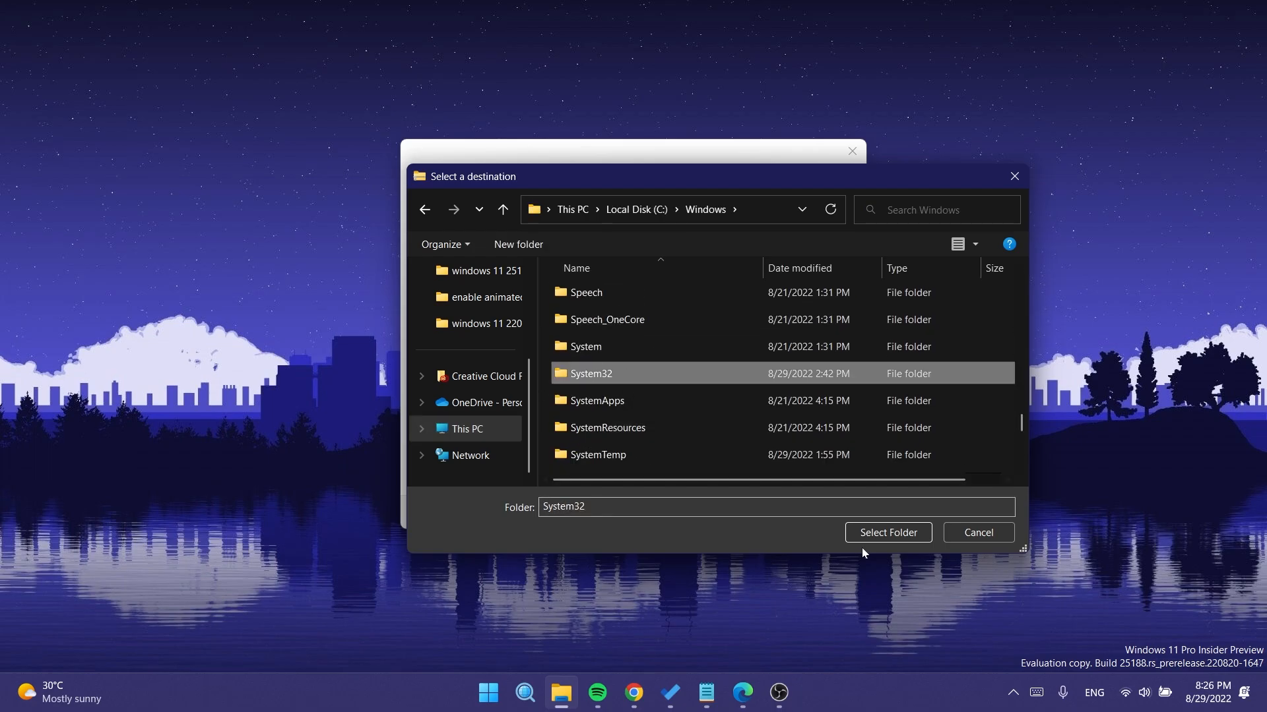
pyautogui.click(886, 532)
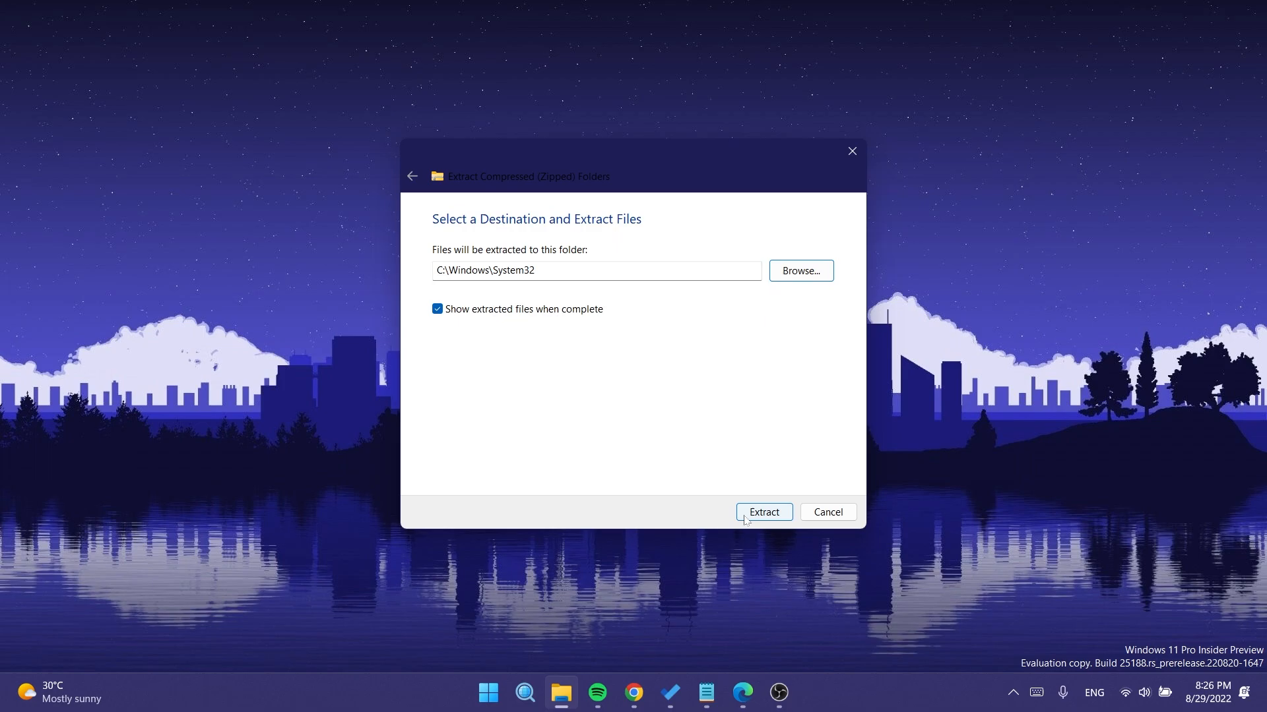
# Extract the ViVeTool files into System32, granting administrator permission.
pyautogui.click(762, 512)
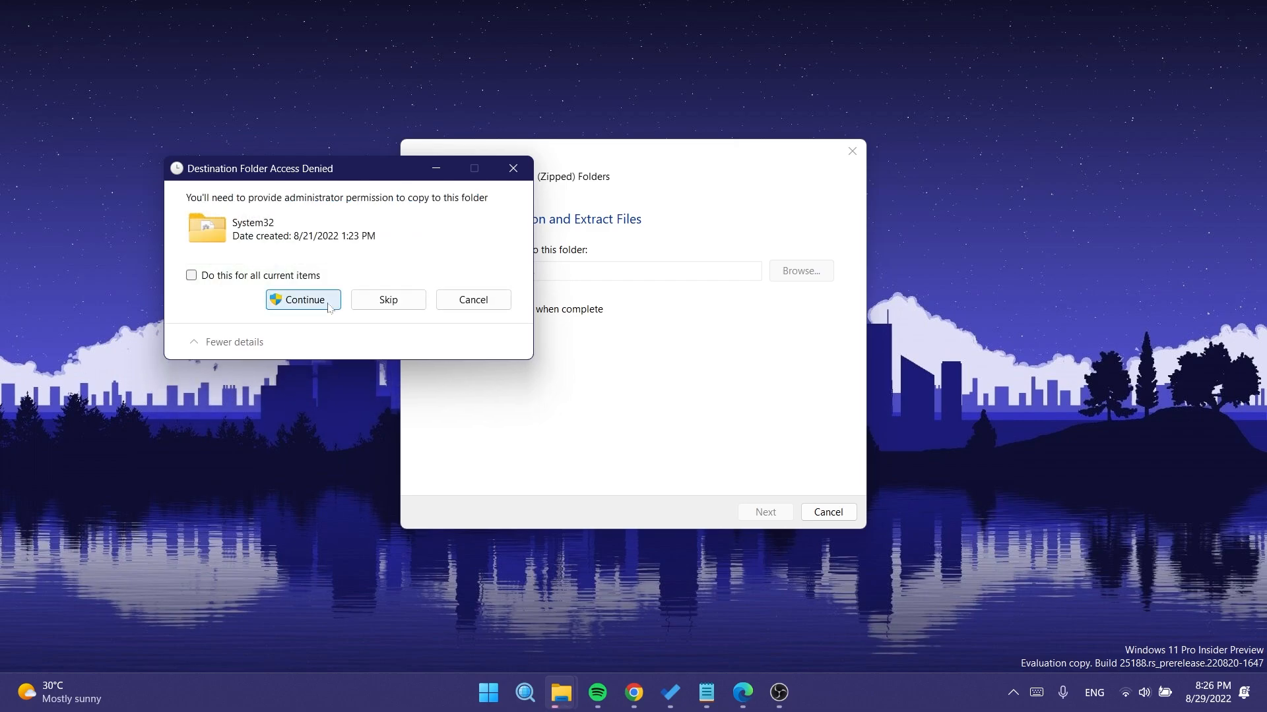
pyautogui.click(303, 300)
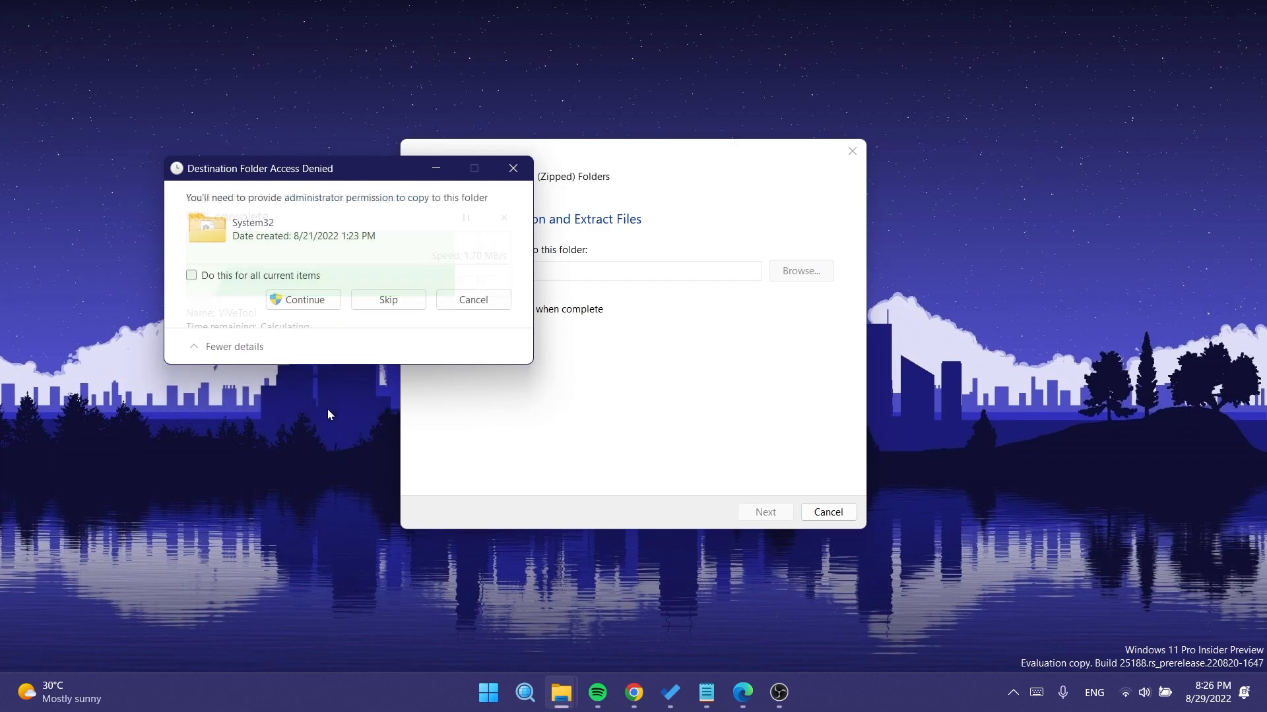
pyautogui.click(302, 299)
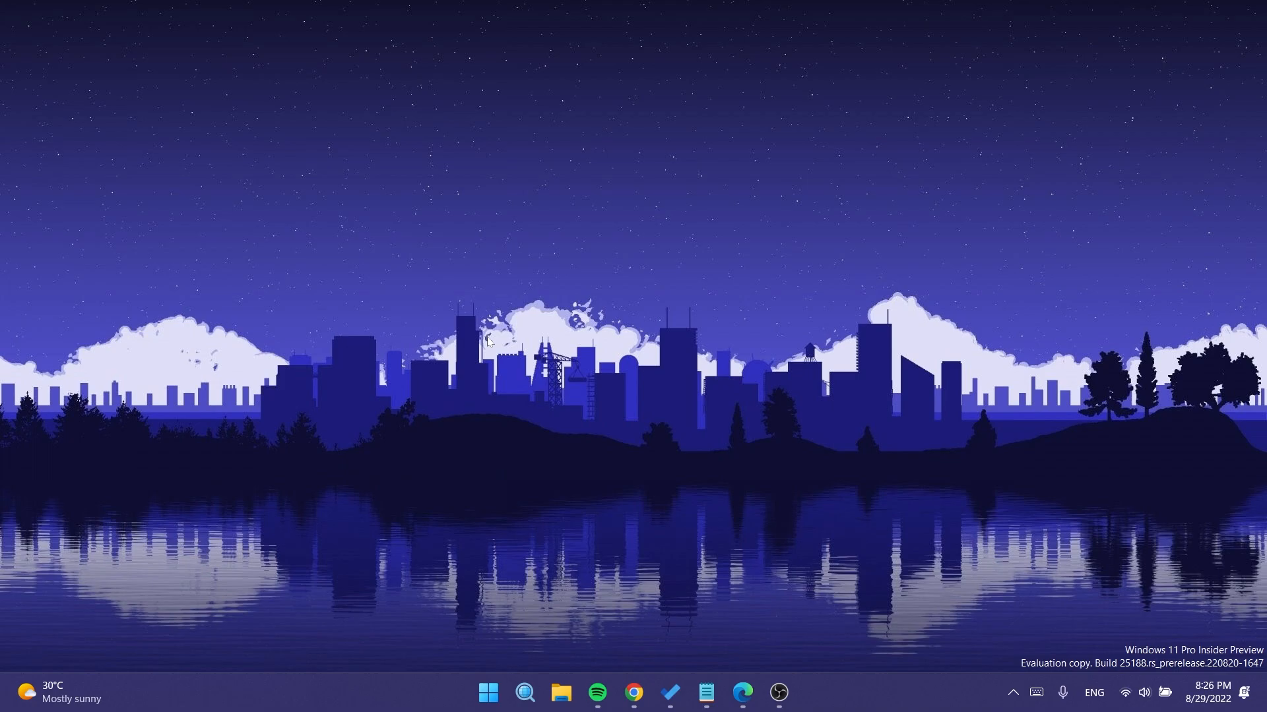
pyautogui.moveTo(628, 305)
pyautogui.write('c')
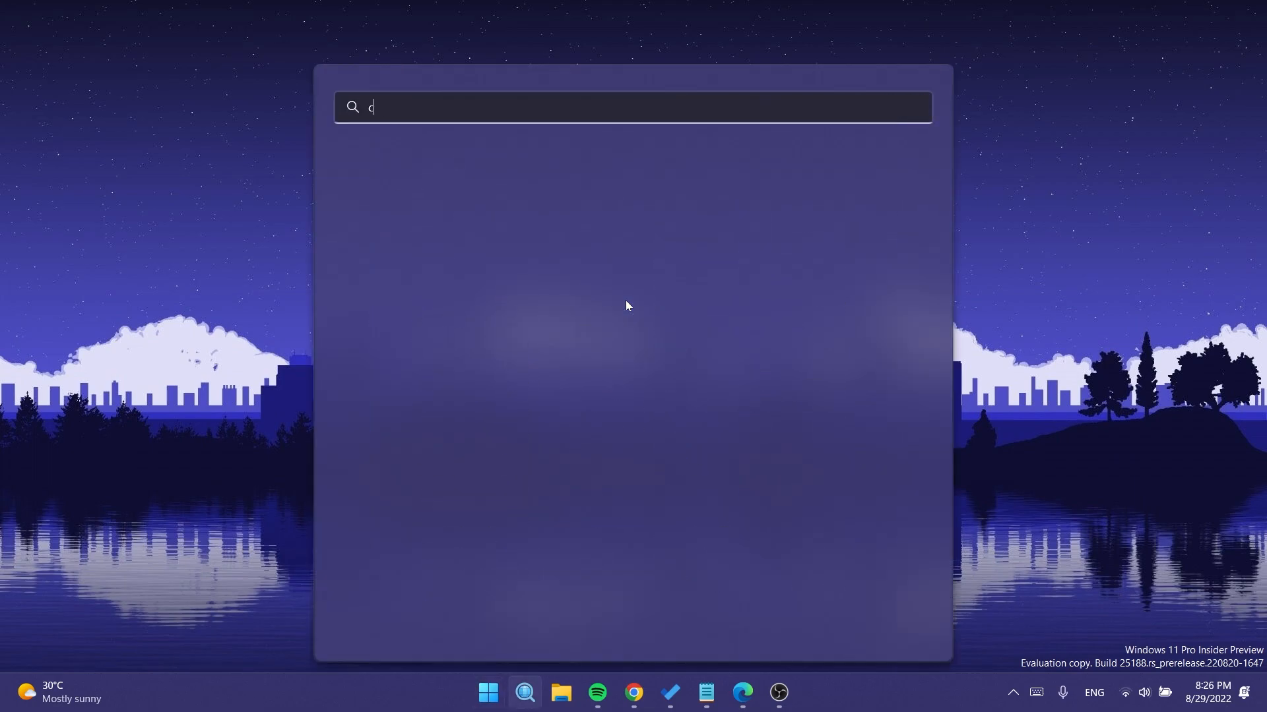
# Launch Command Prompt with administrator rights from the cmd search result.
pyautogui.rightClick(419, 242)
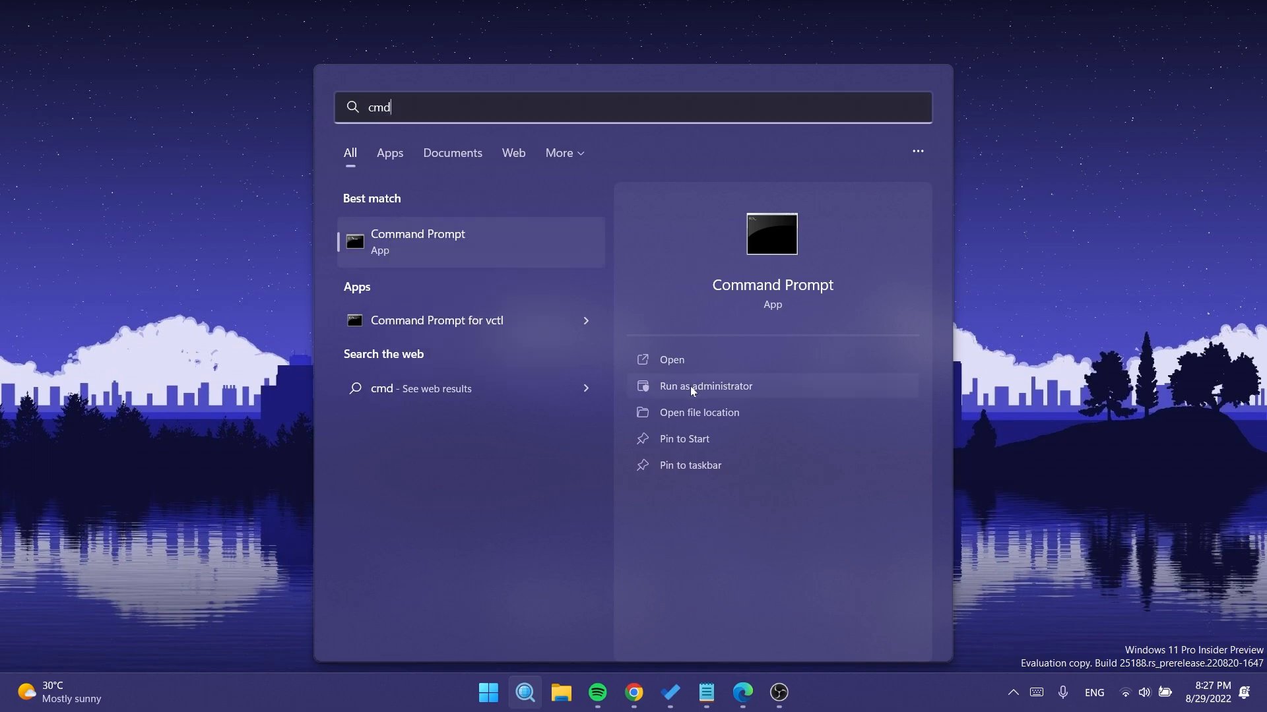
pyautogui.click(703, 385)
pyautogui.write('vivetool /enable /id:40430431')
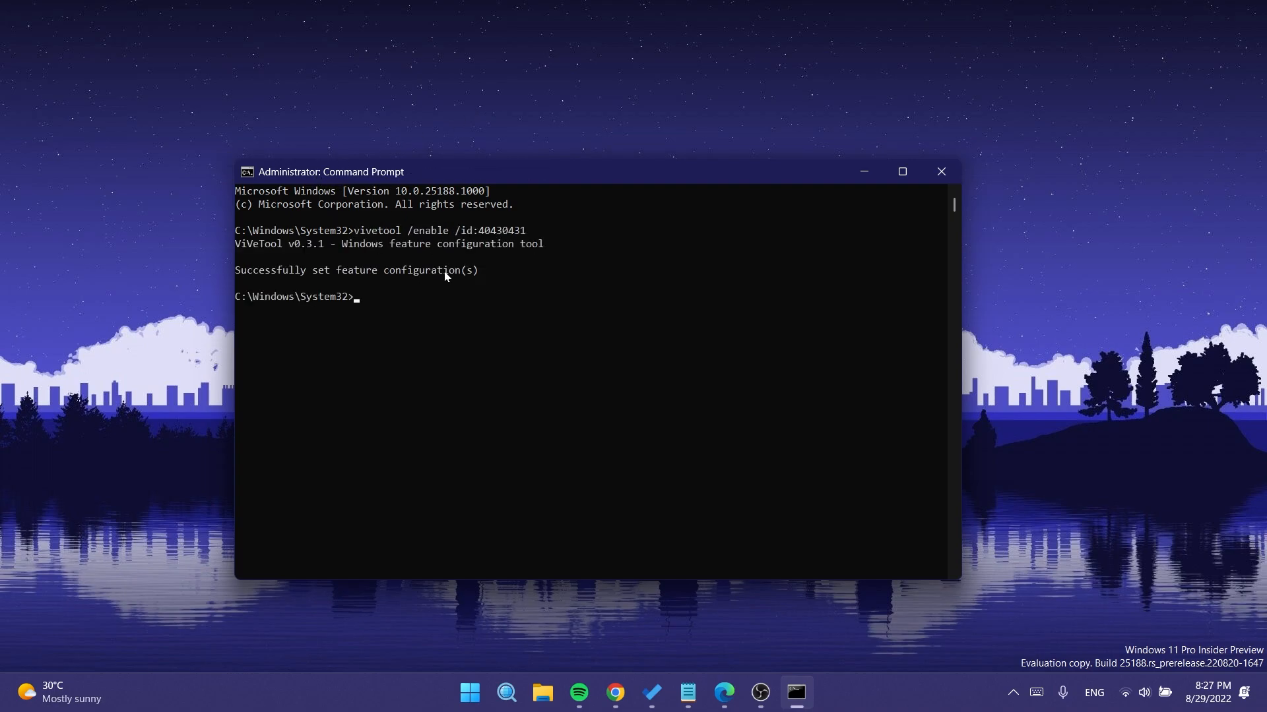
pyautogui.moveTo(380, 245)
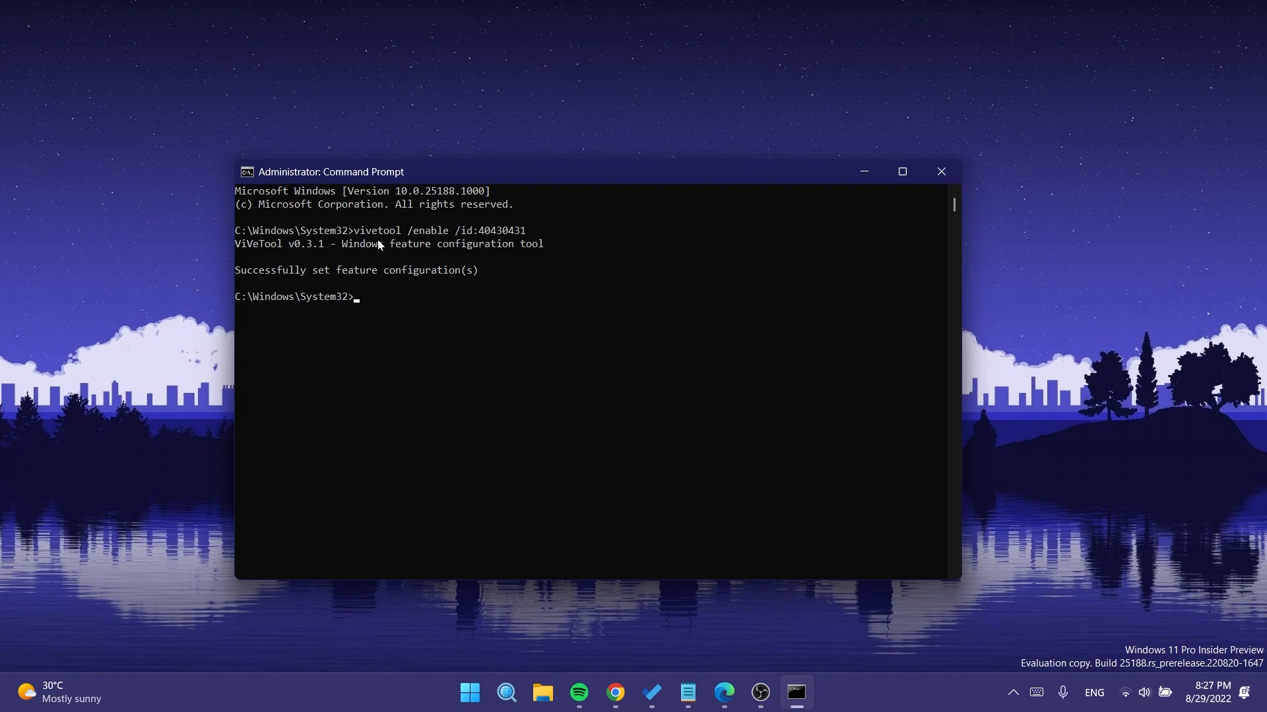
pyautogui.moveTo(498, 236)
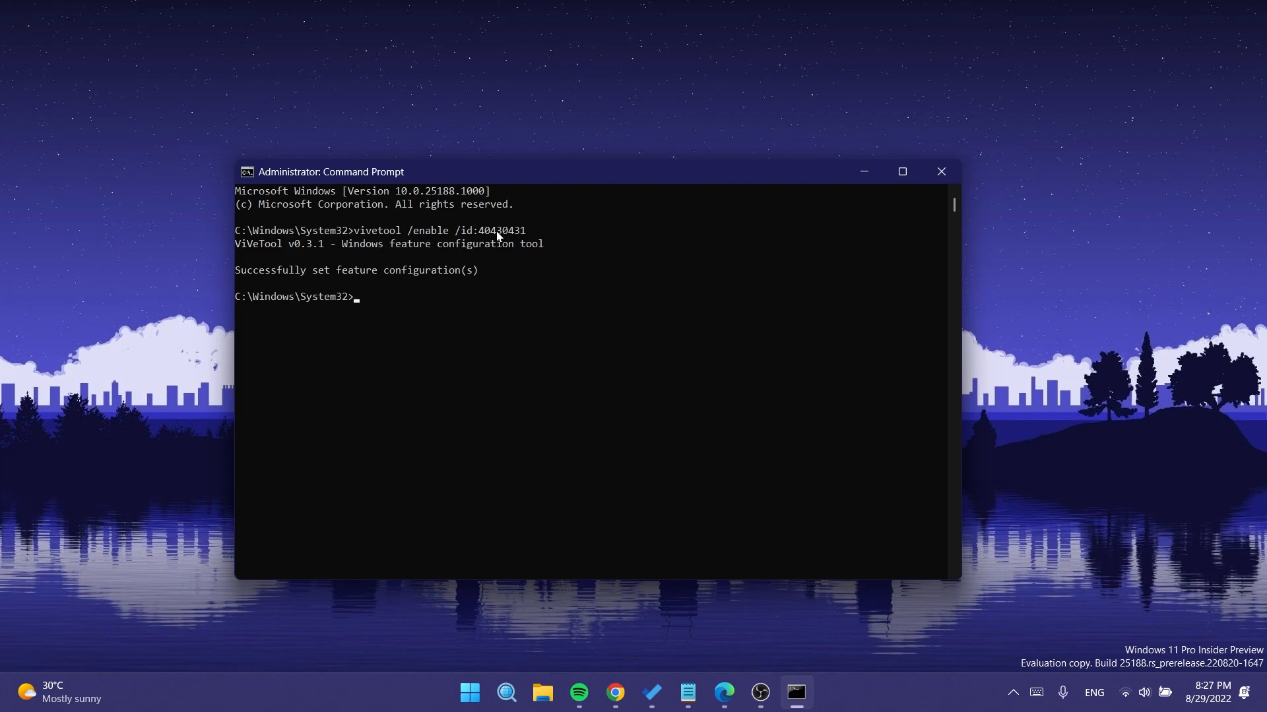
pyautogui.moveTo(428, 276)
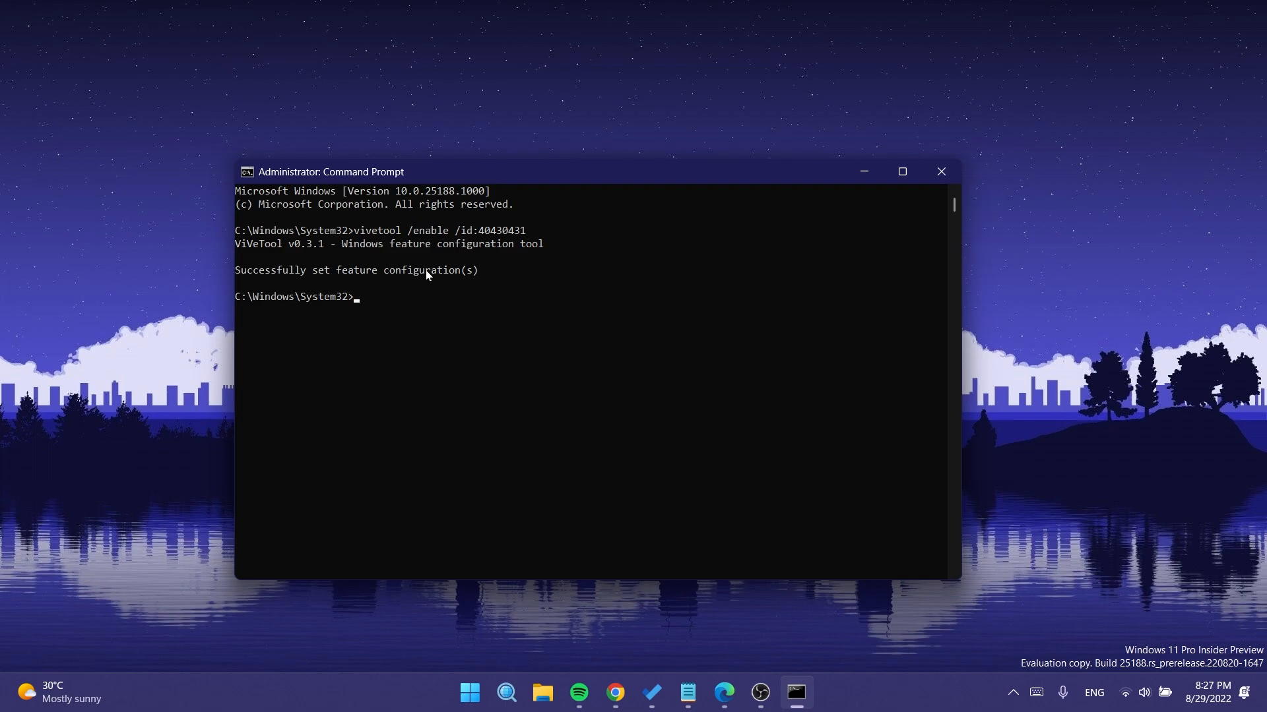
pyautogui.moveTo(344, 289)
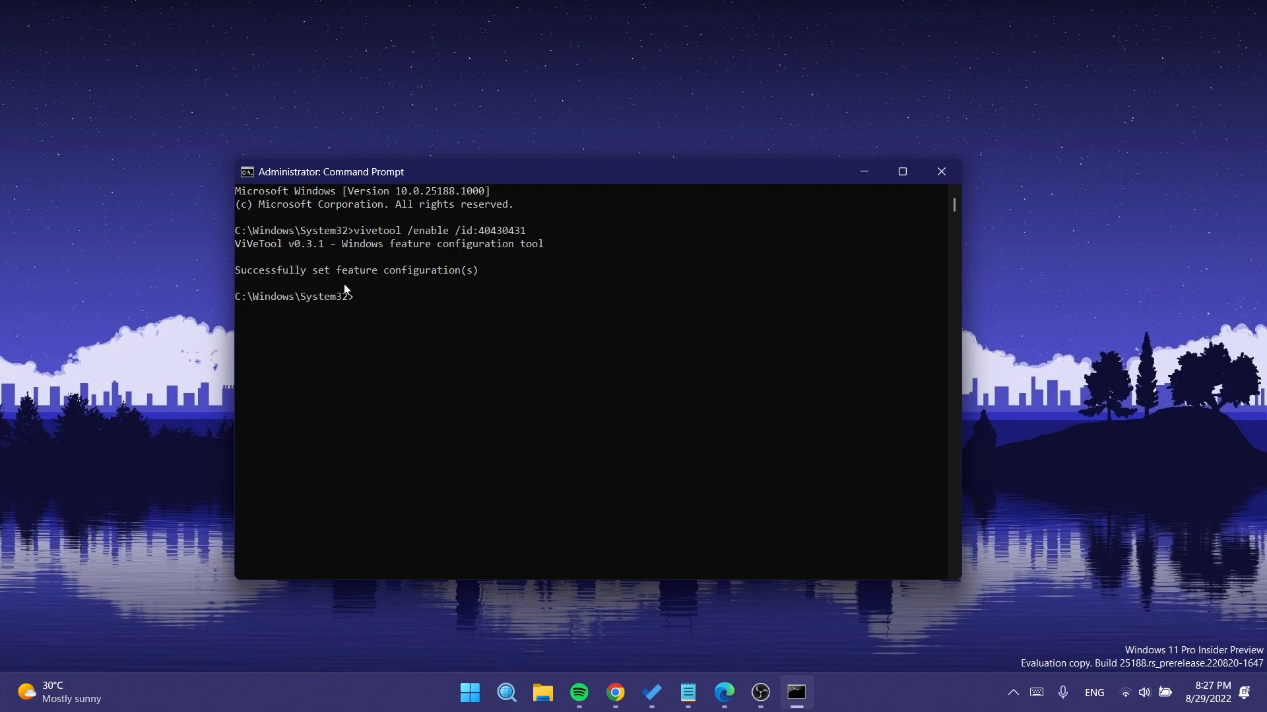
pyautogui.moveTo(441, 251)
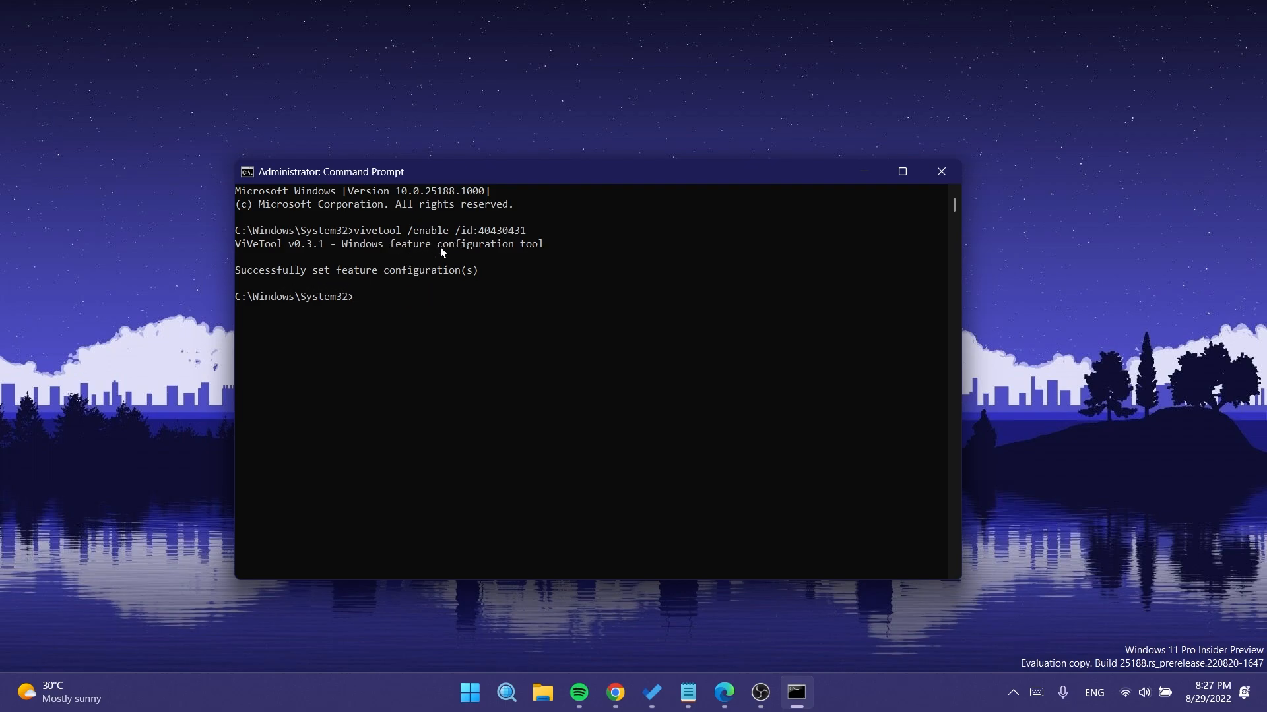
pyautogui.moveTo(460, 312)
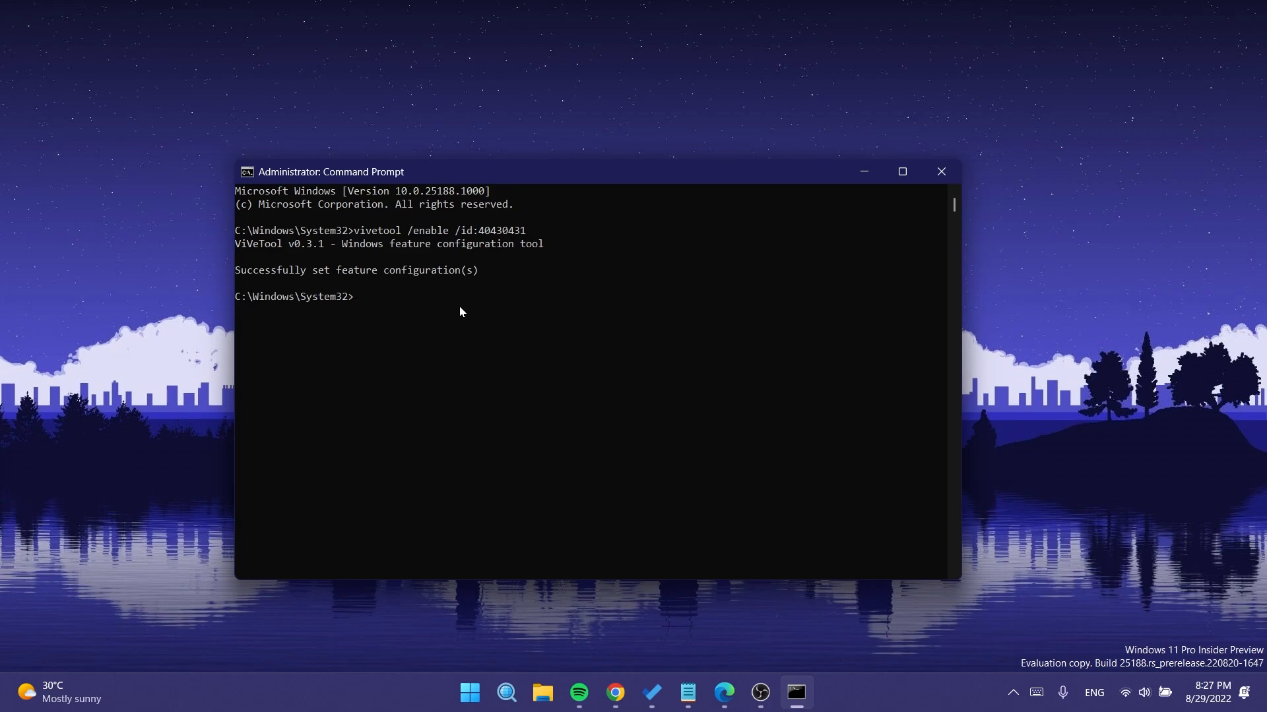
# Close the Command Prompt after vivetool /enable /id:40430431 succeeded.
pyautogui.click(941, 172)
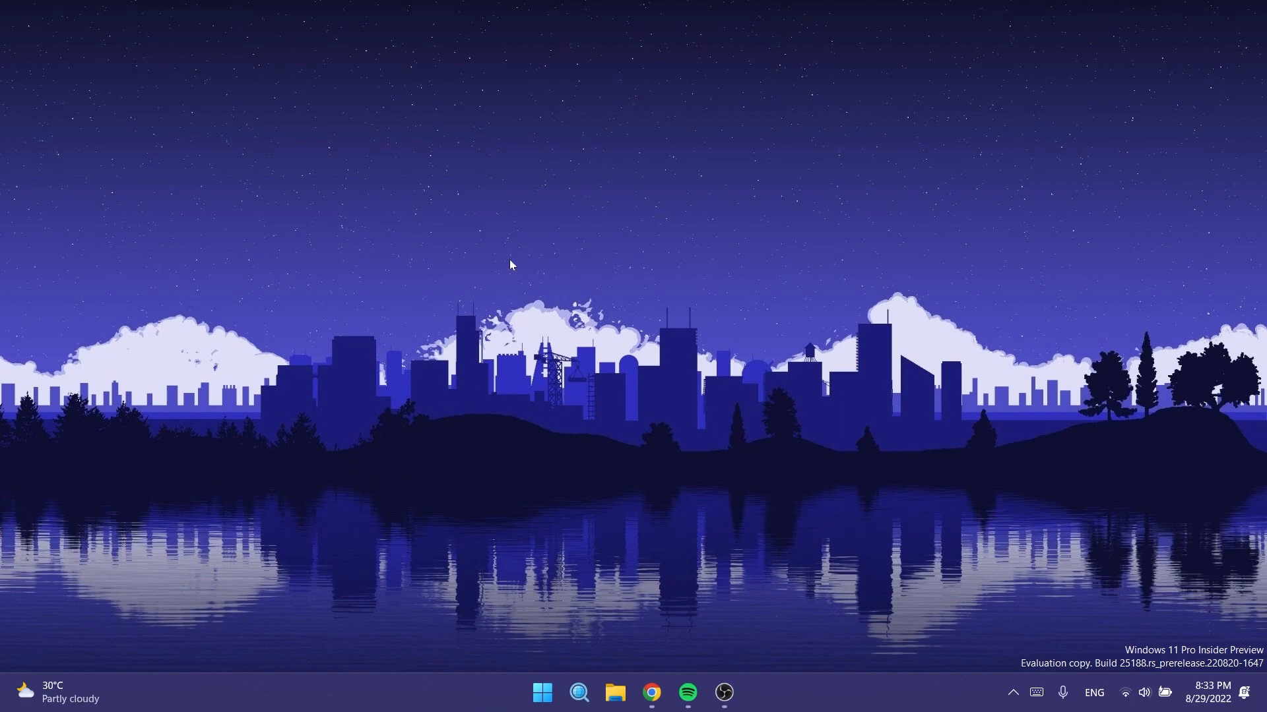
# Launch Task Manager from the Start button's Quick Link menu.
pyautogui.rightClick(542, 692)
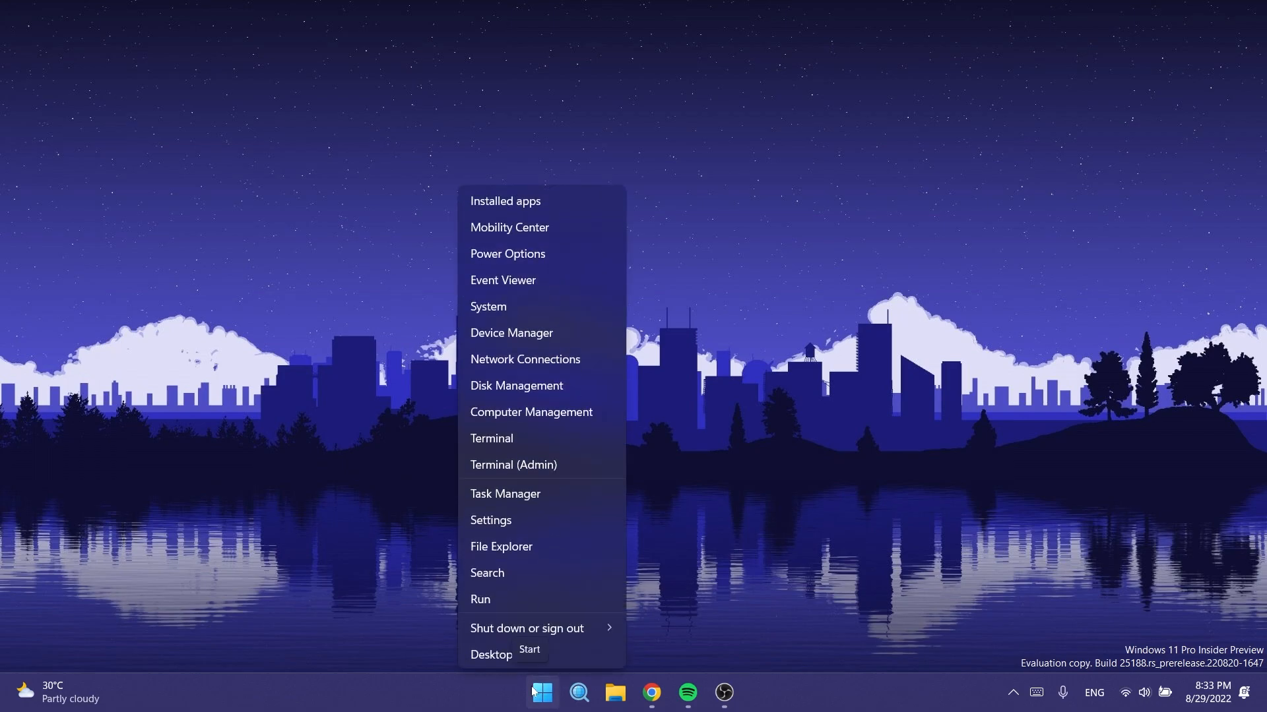
pyautogui.moveTo(521, 493)
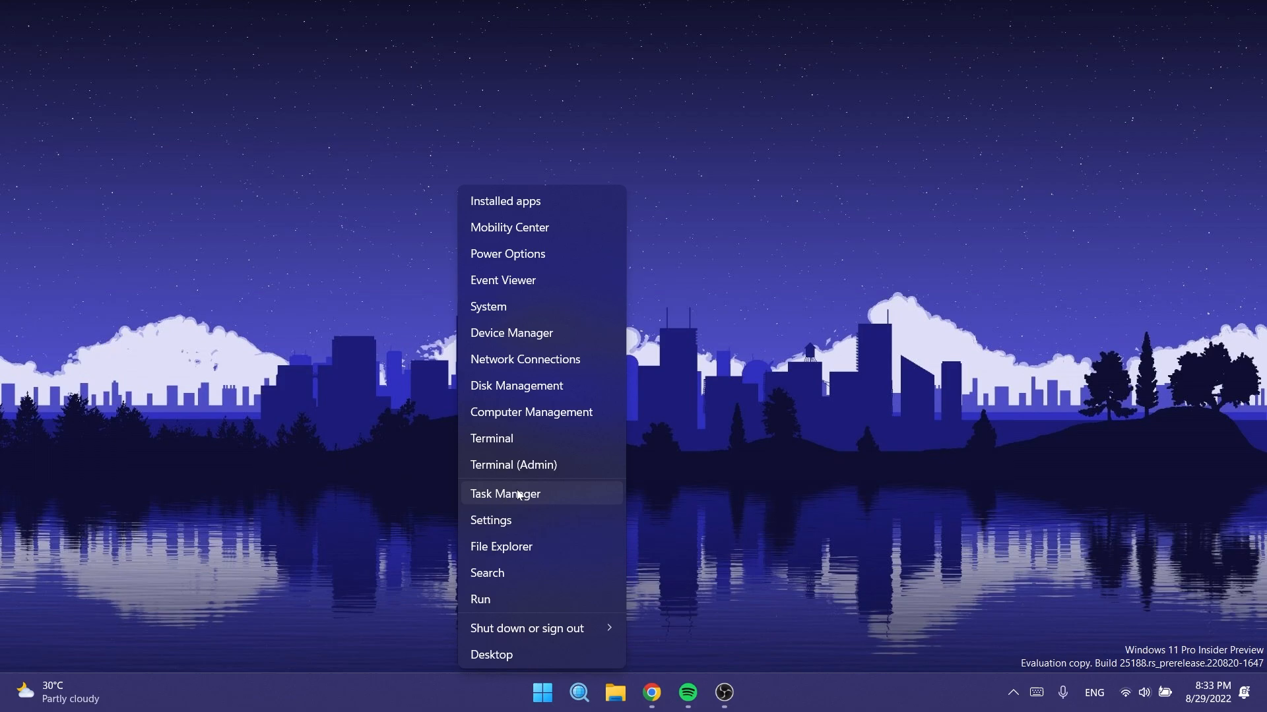
pyautogui.click(505, 493)
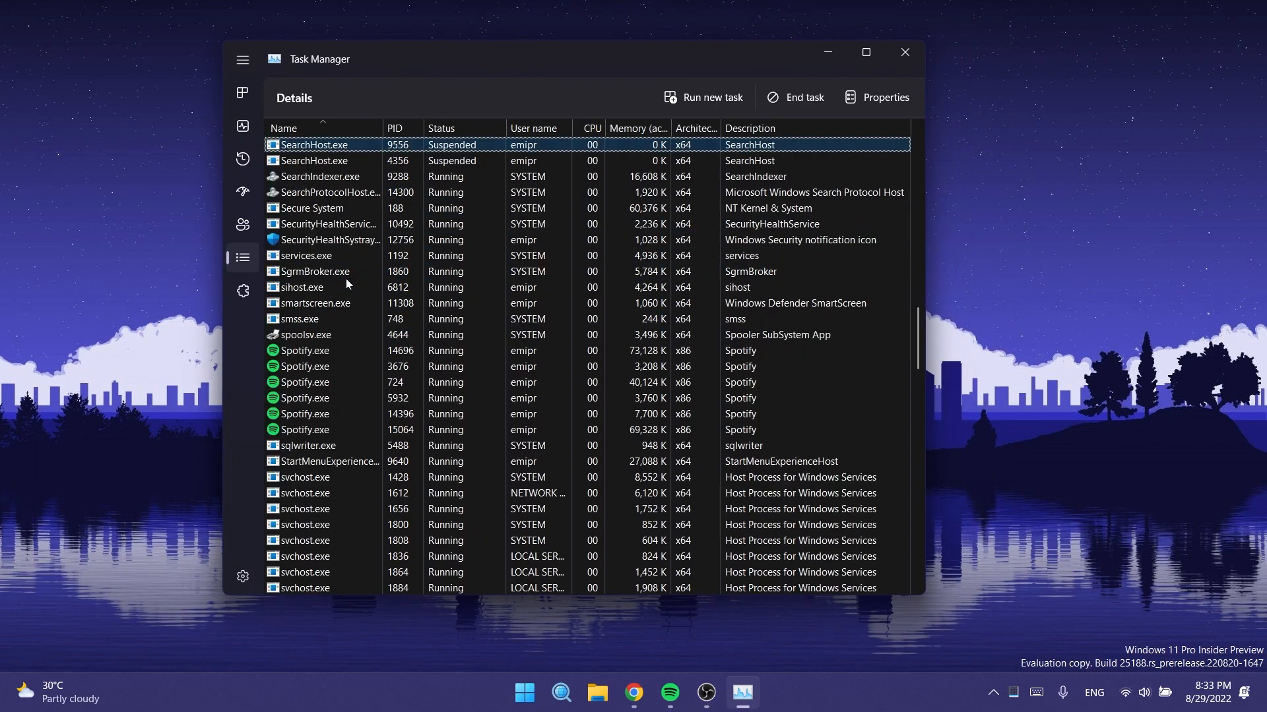
# Bring up the System process's actions showing the new Create live kernel dump file entry.
pyautogui.rightClick(295, 271)
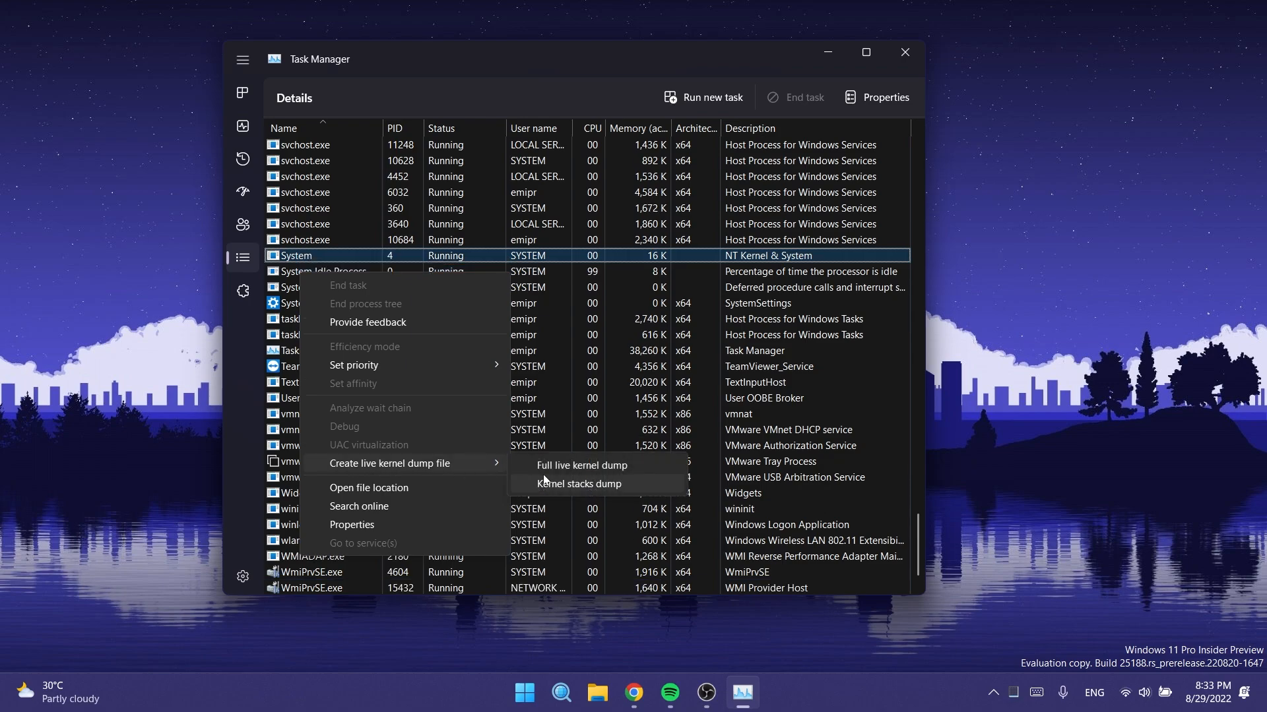
pyautogui.moveTo(595, 488)
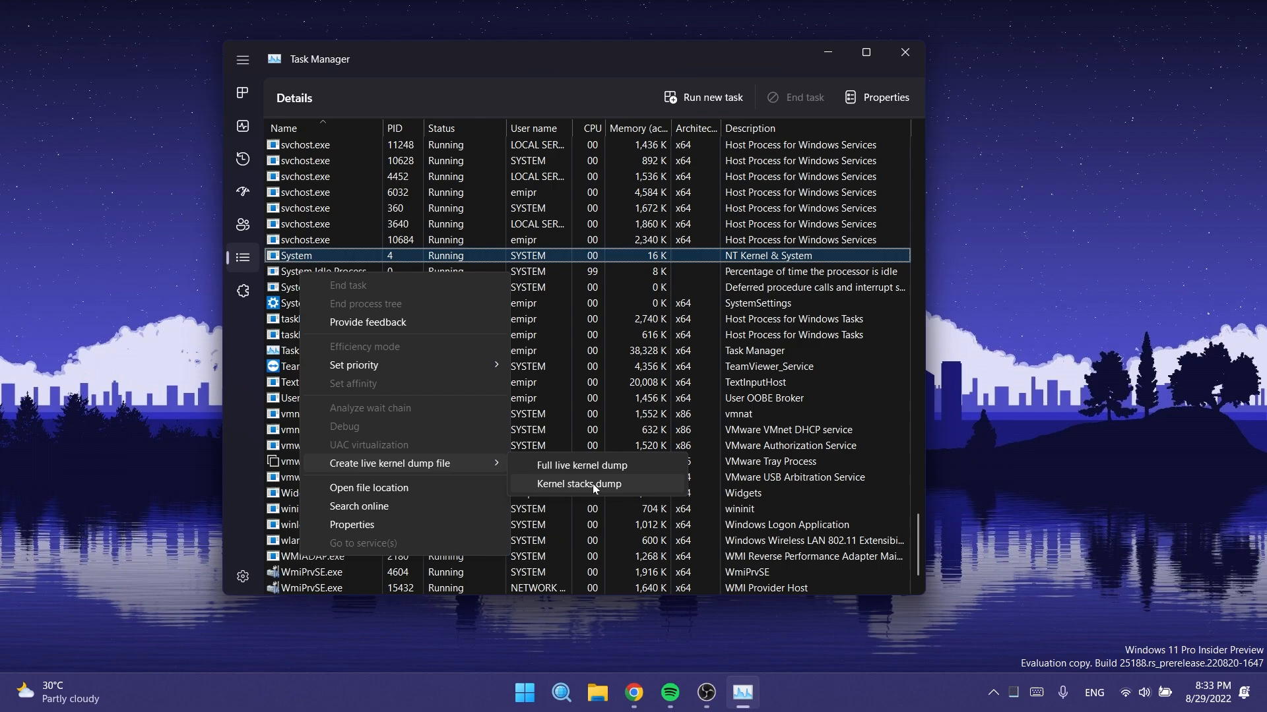
pyautogui.moveTo(434, 442)
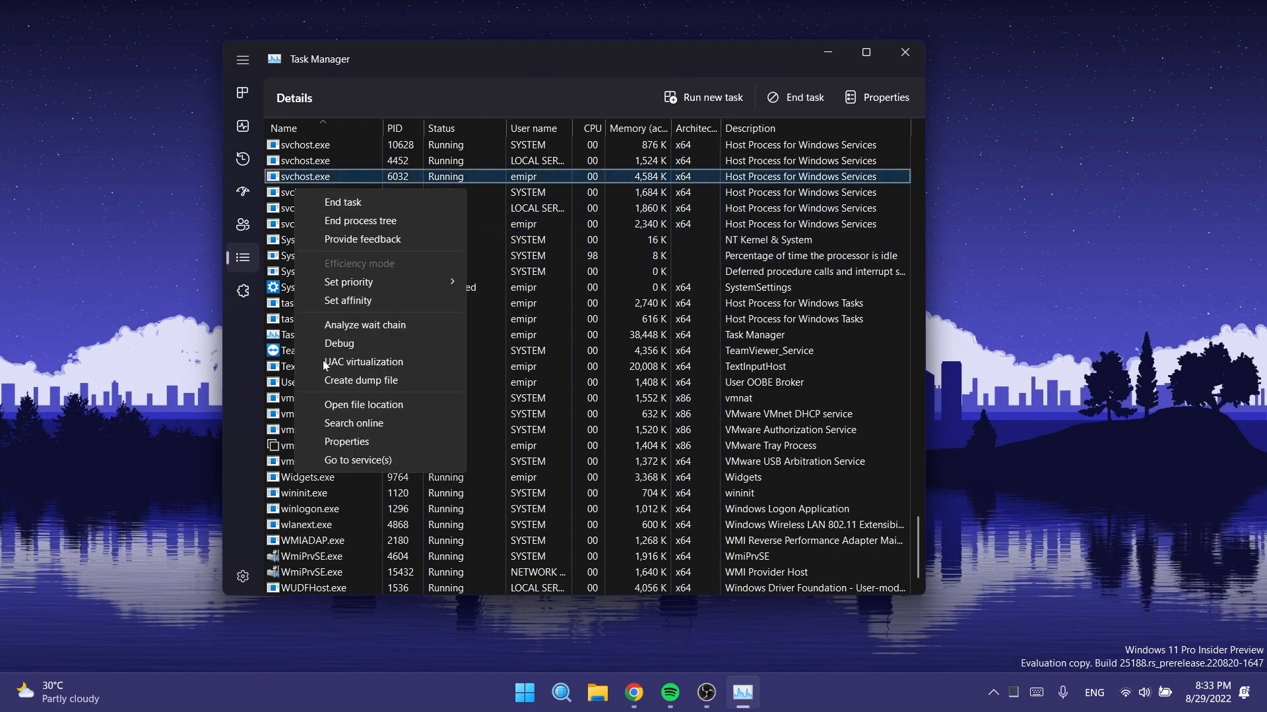
pyautogui.moveTo(361, 380)
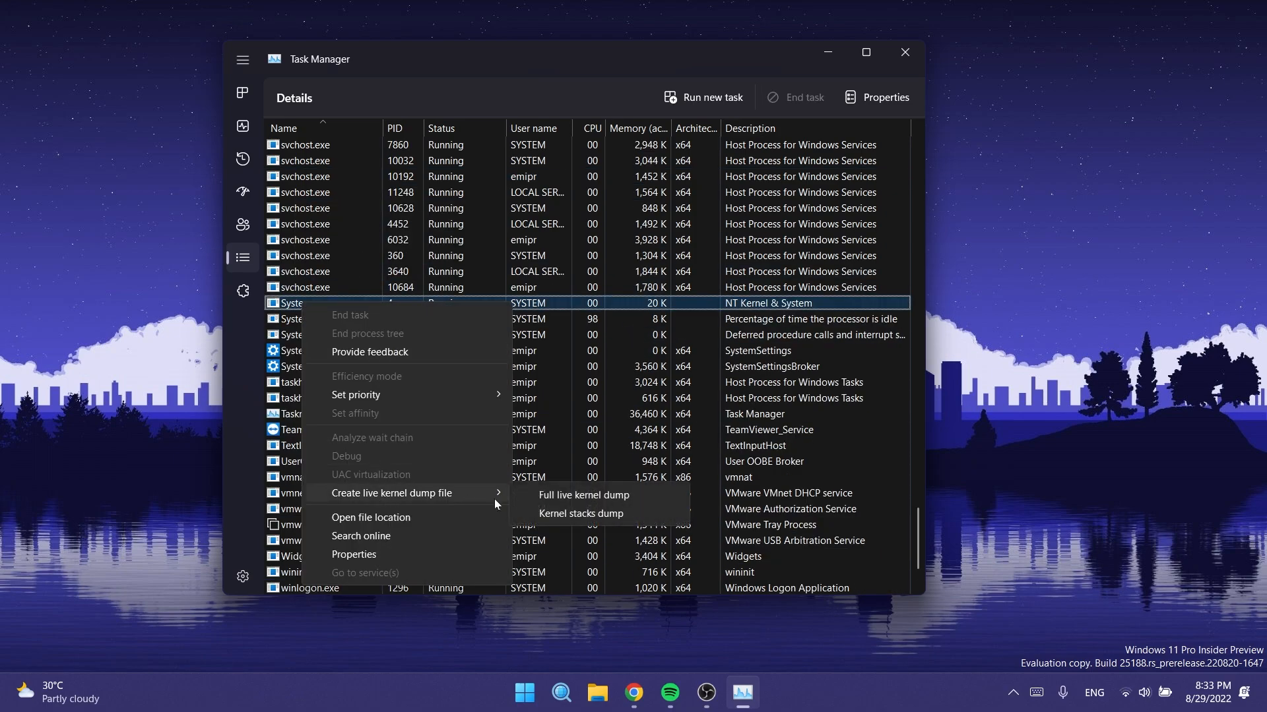
pyautogui.moveTo(575, 495)
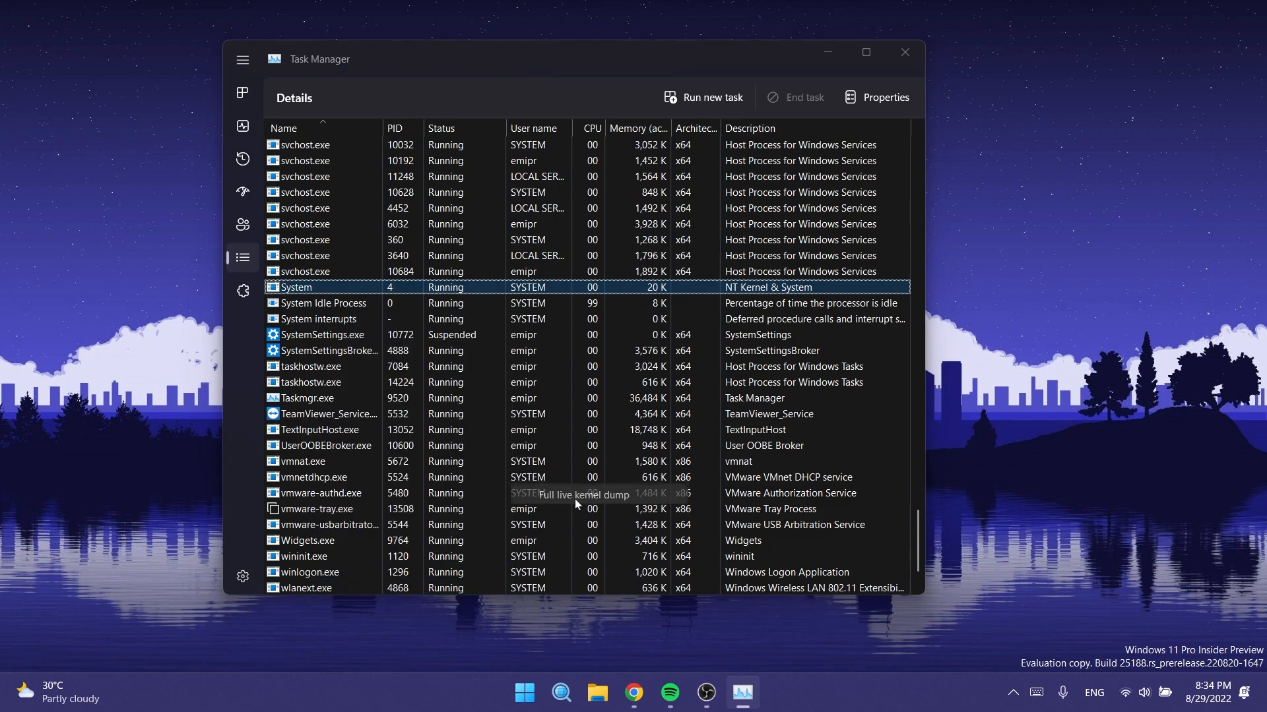
# Request a Full live kernel dump of System, dismiss the failure message, and close Task Manager.
pyautogui.click(584, 495)
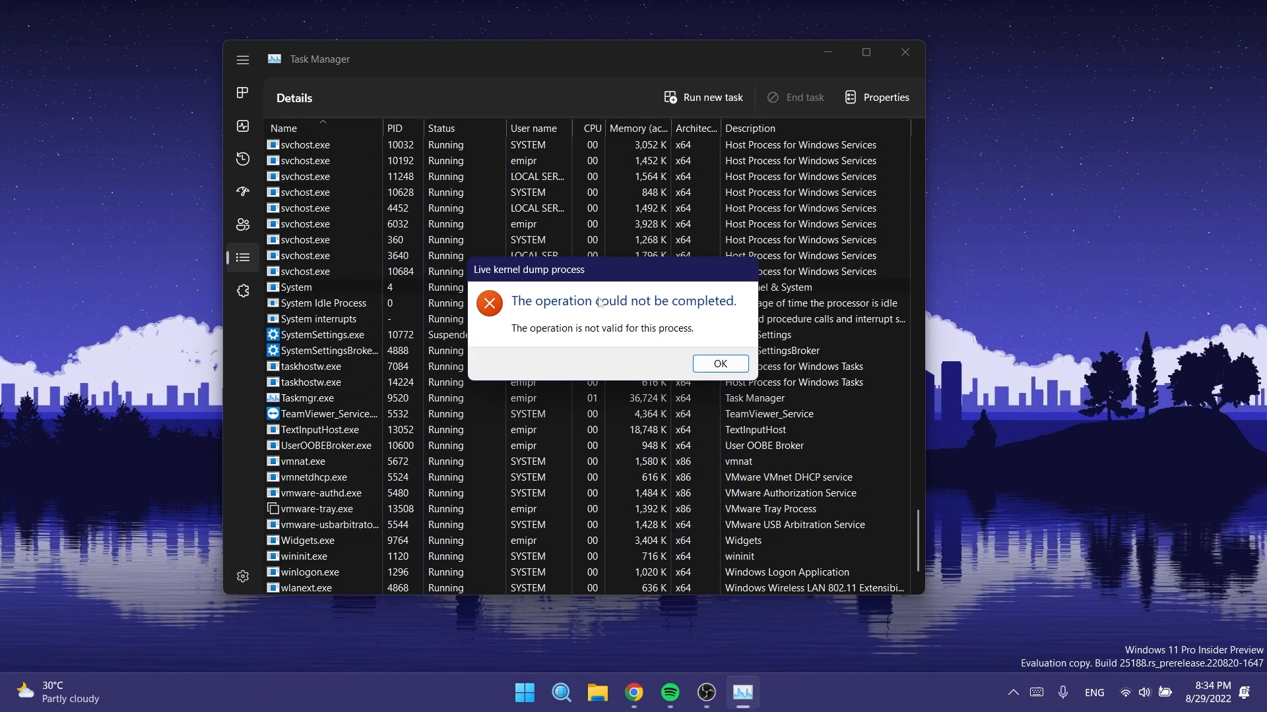
pyautogui.click(719, 364)
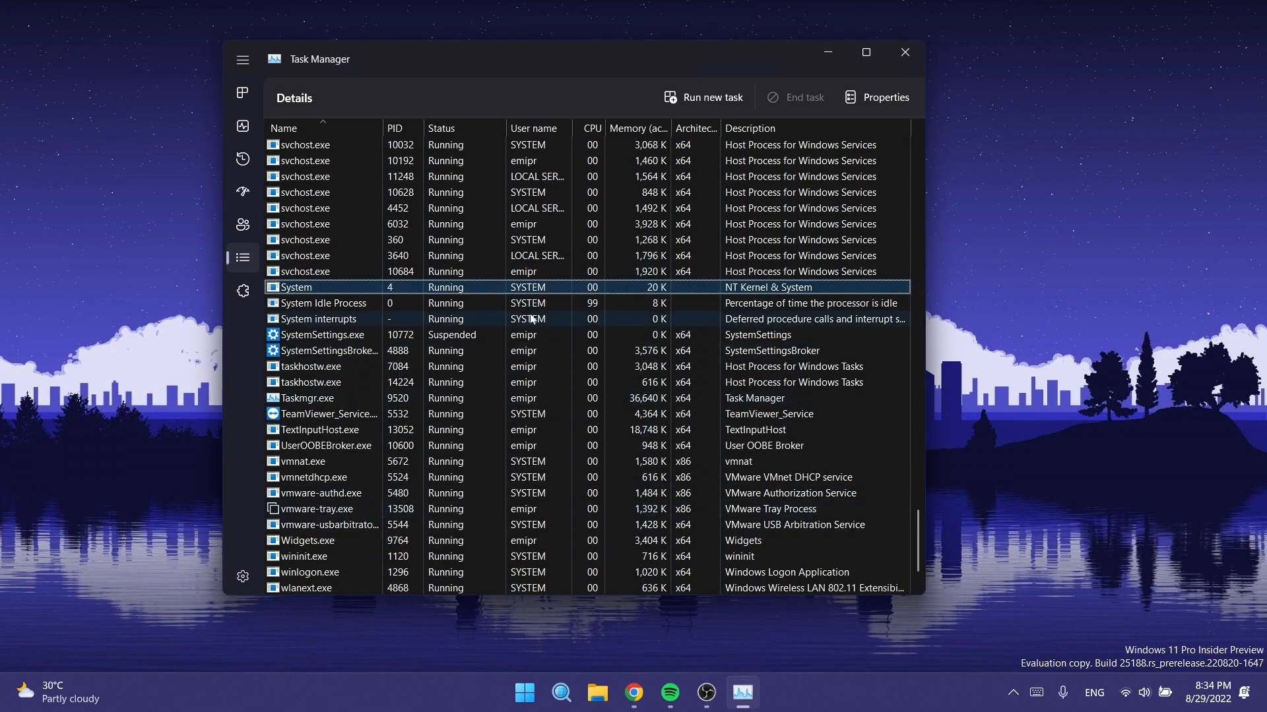
pyautogui.moveTo(365, 327)
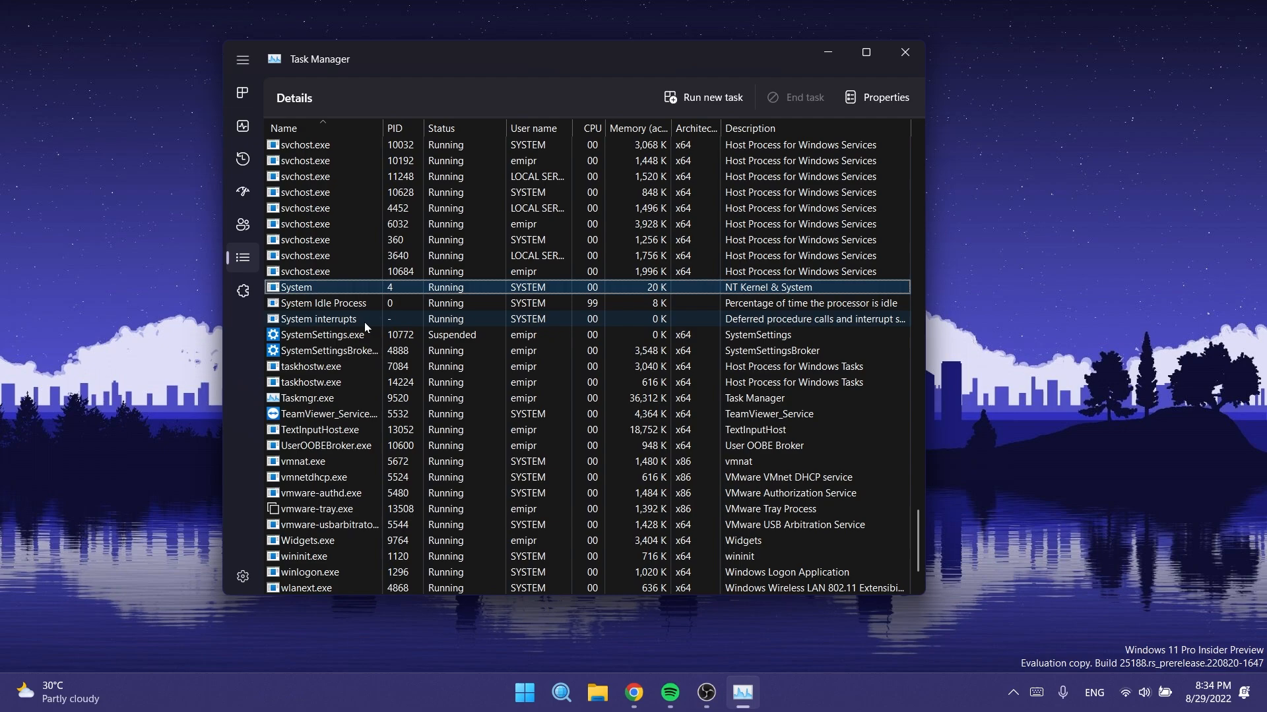
pyautogui.click(904, 53)
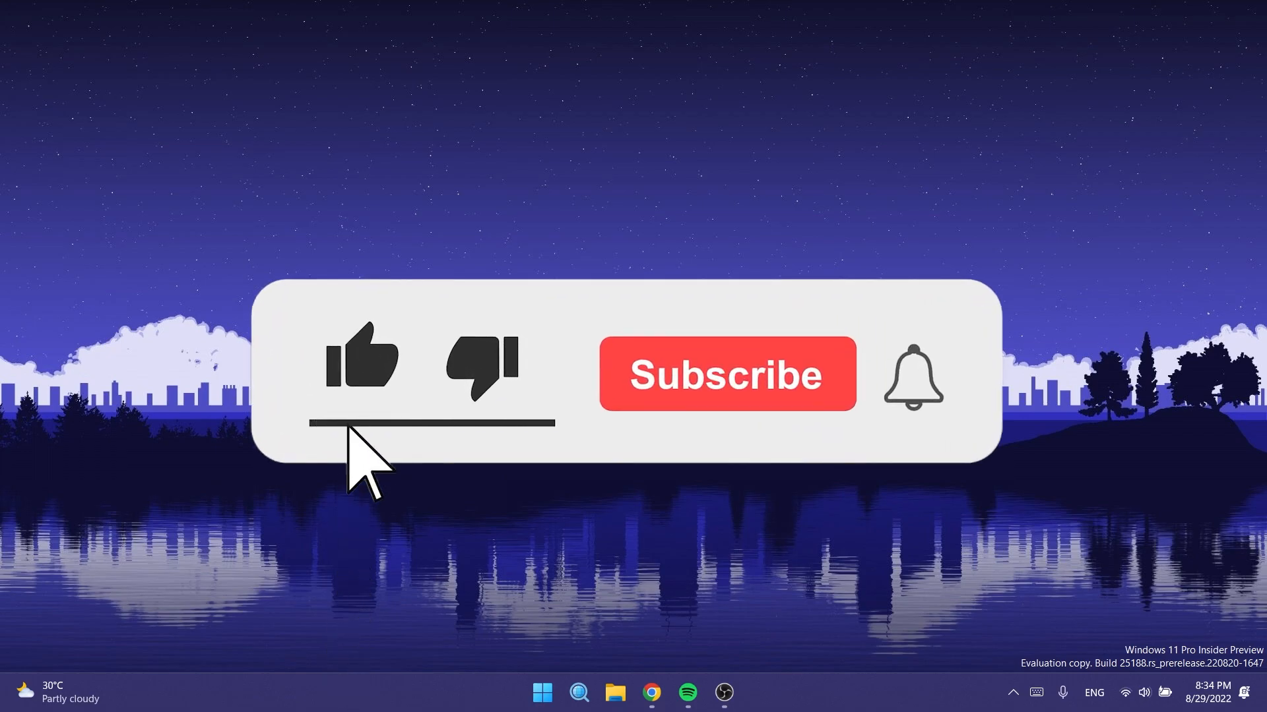
pyautogui.click(725, 374)
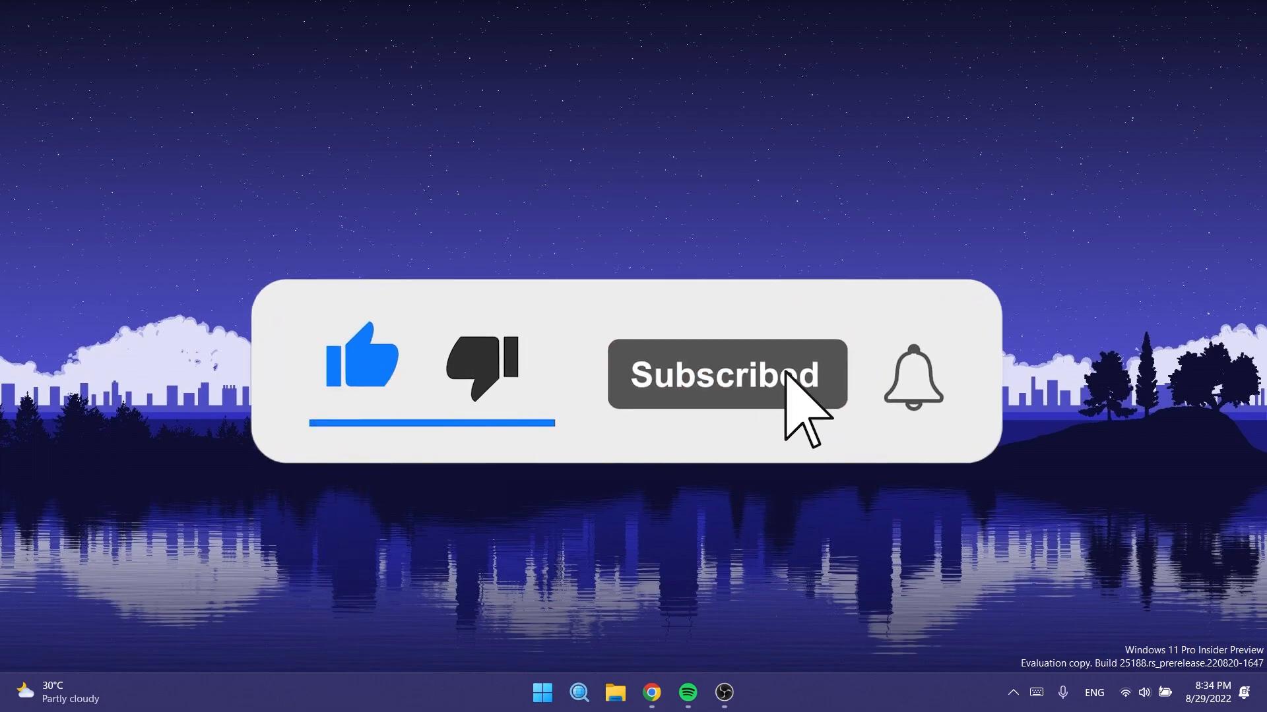